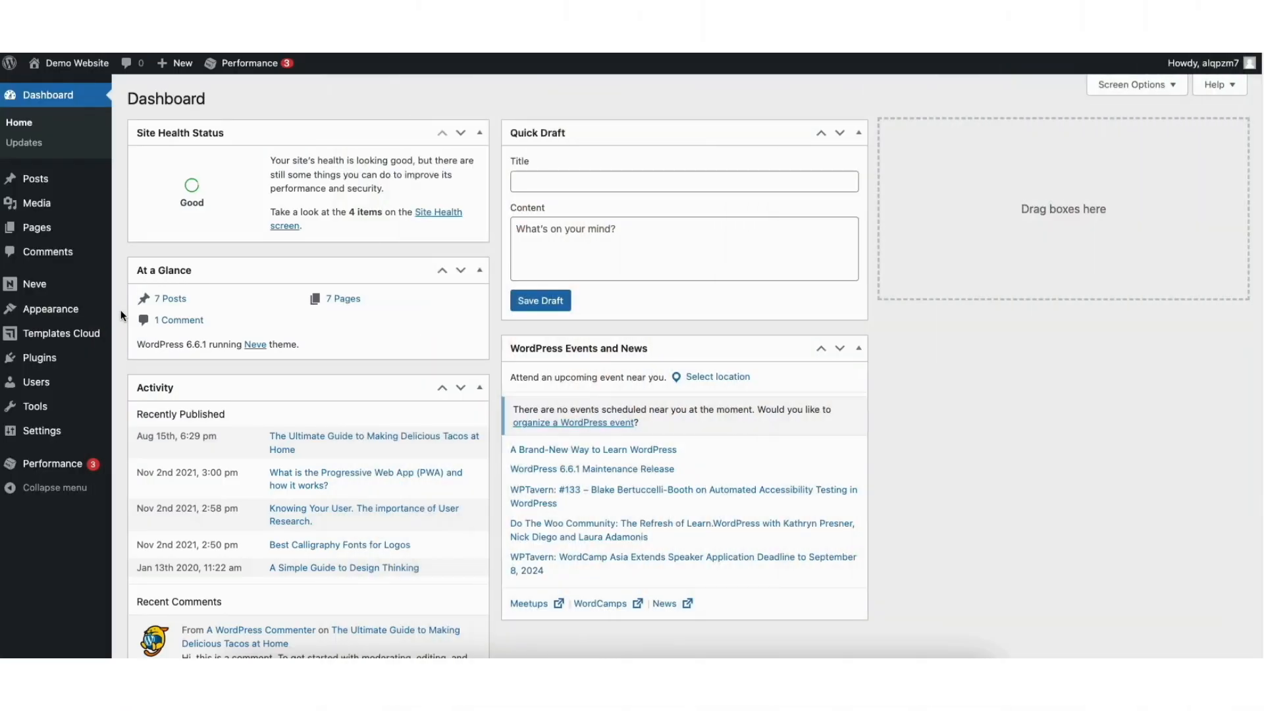
mouse_move(38, 203)
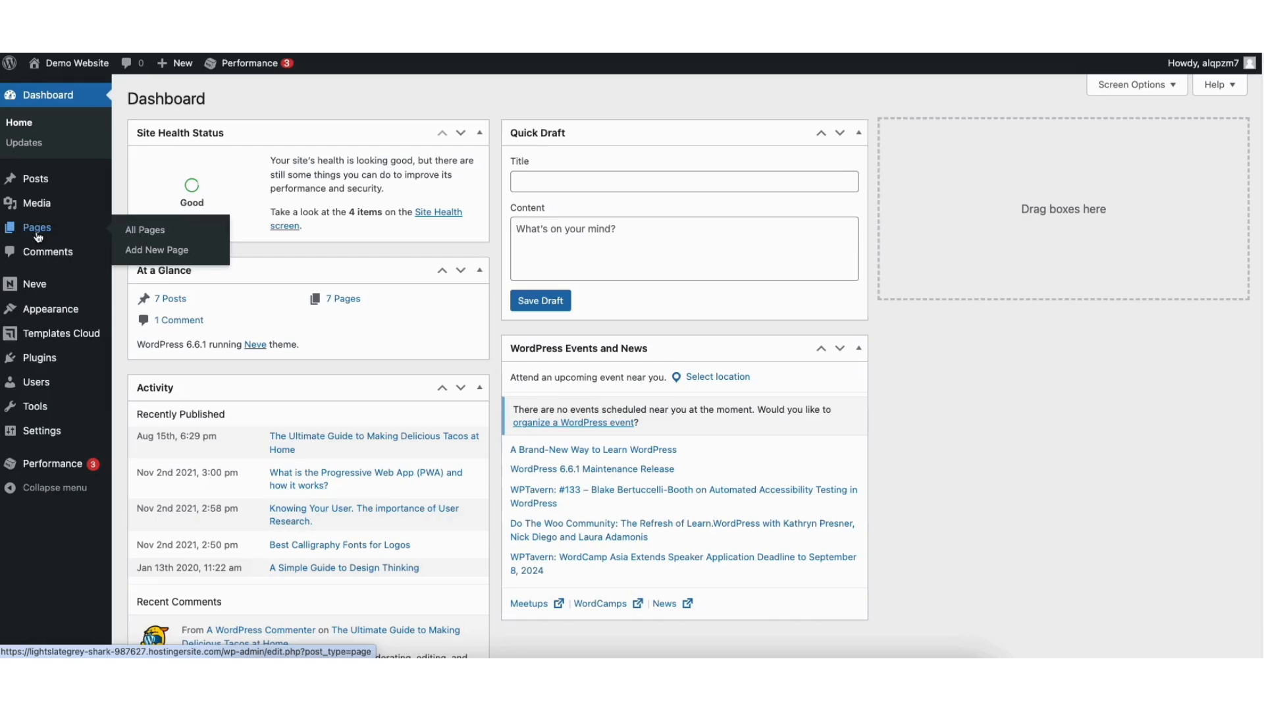
- Show the All Pages list from the admin sidebar
click(144, 229)
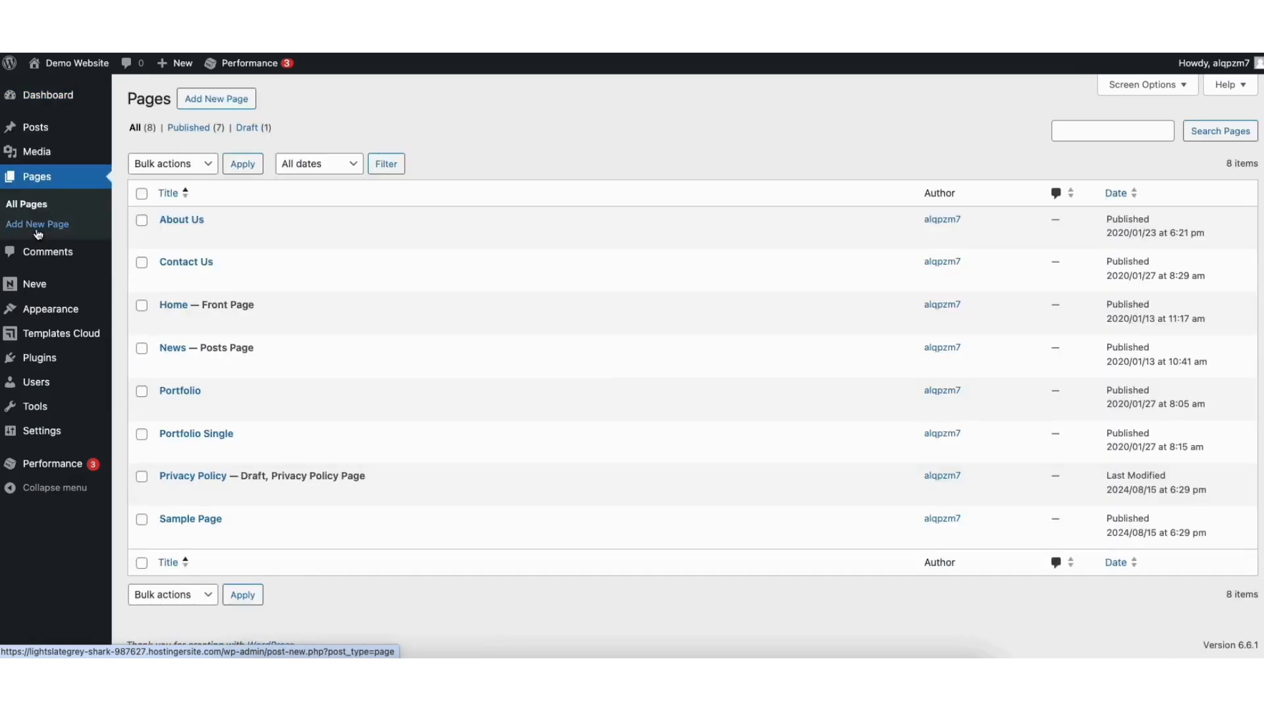
mouse_move(185, 261)
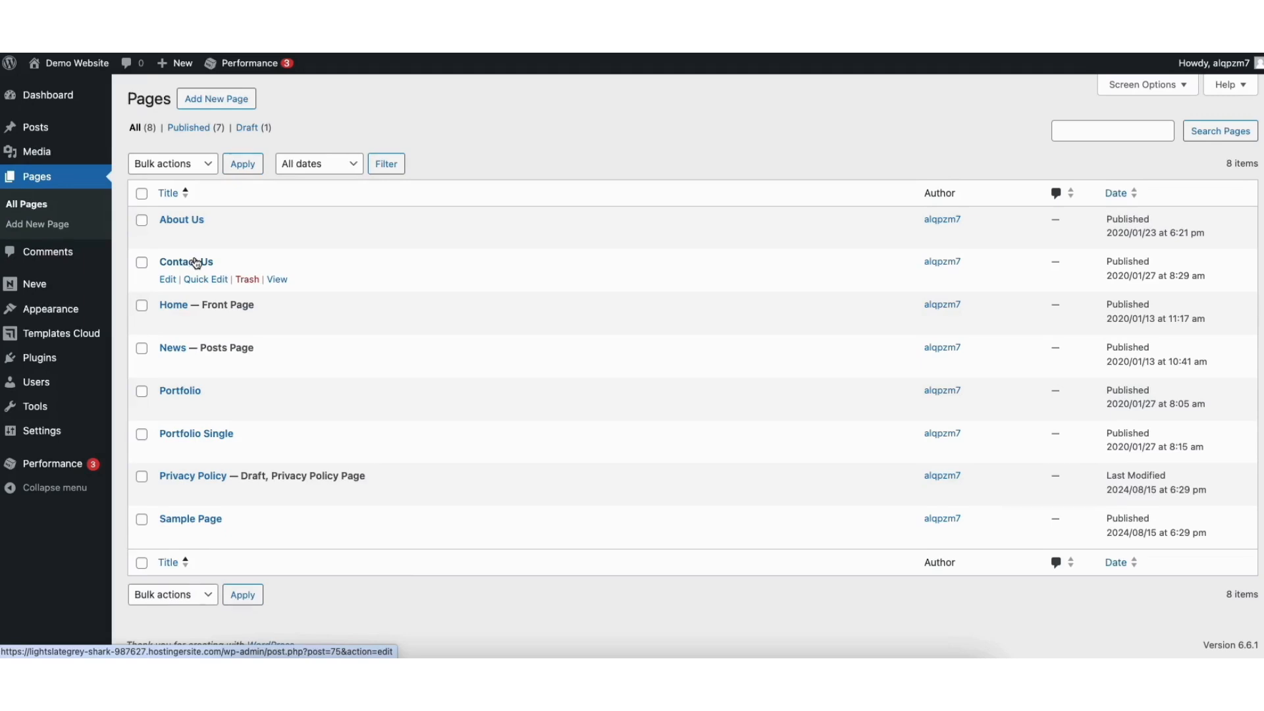
mouse_move(167, 287)
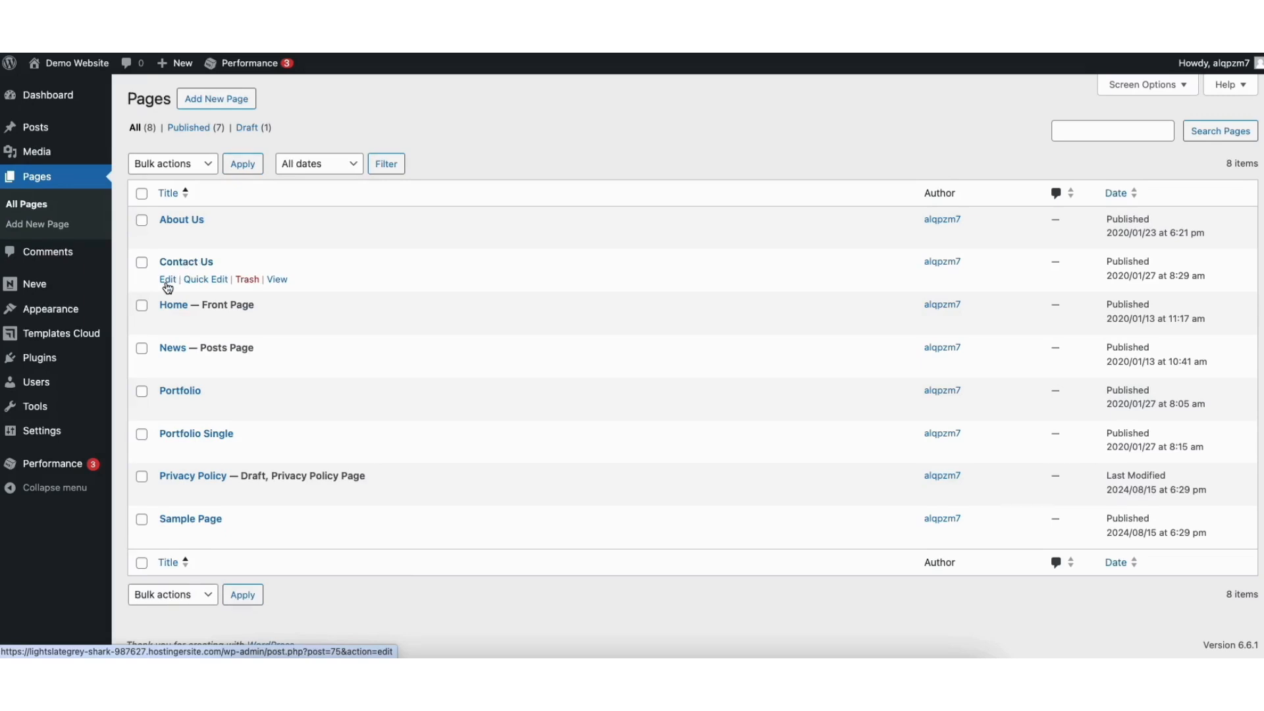
- Edit the Contact Us page and bring the Call us / Email / Offices cards into view
click(167, 279)
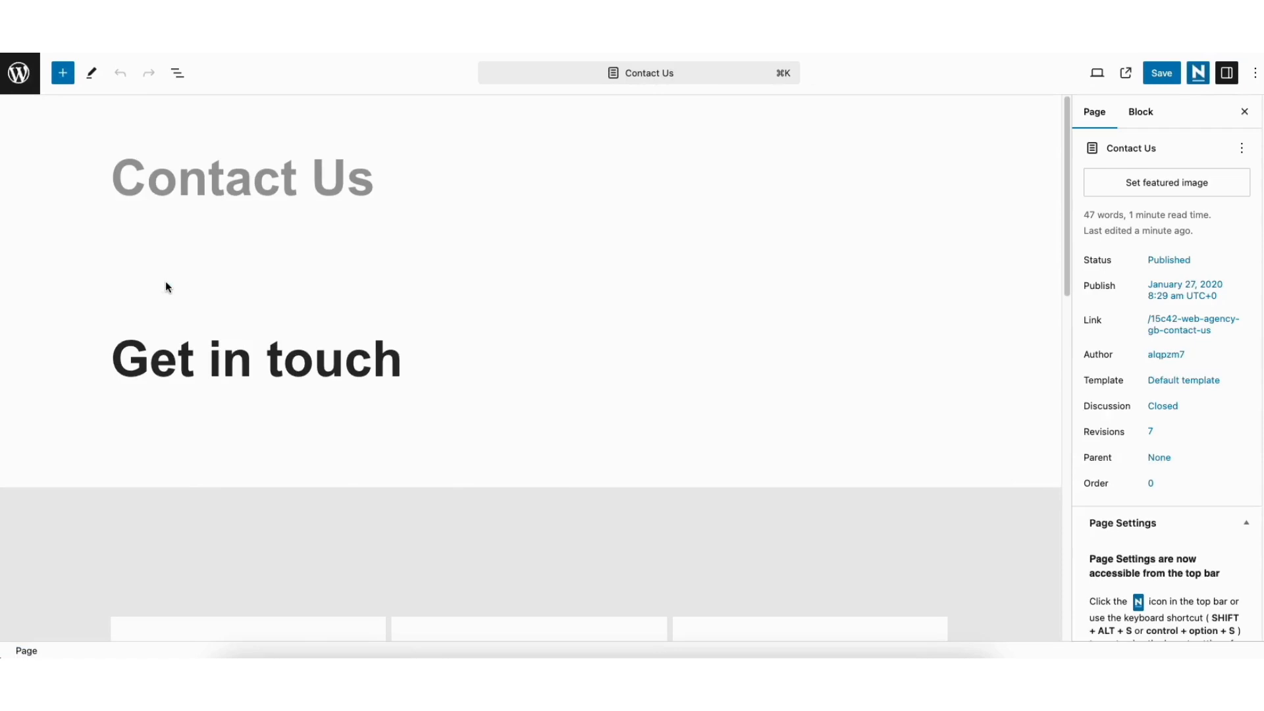
mouse_move(1066, 131)
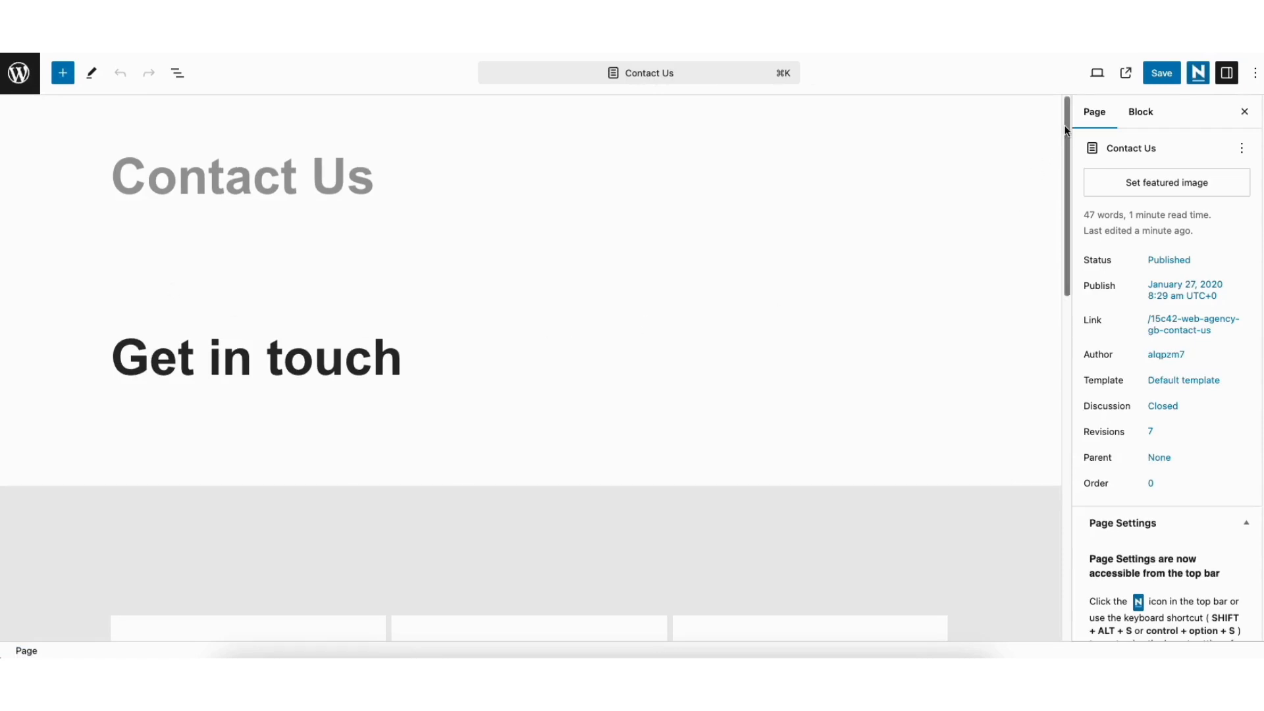
scroll(down, 3)
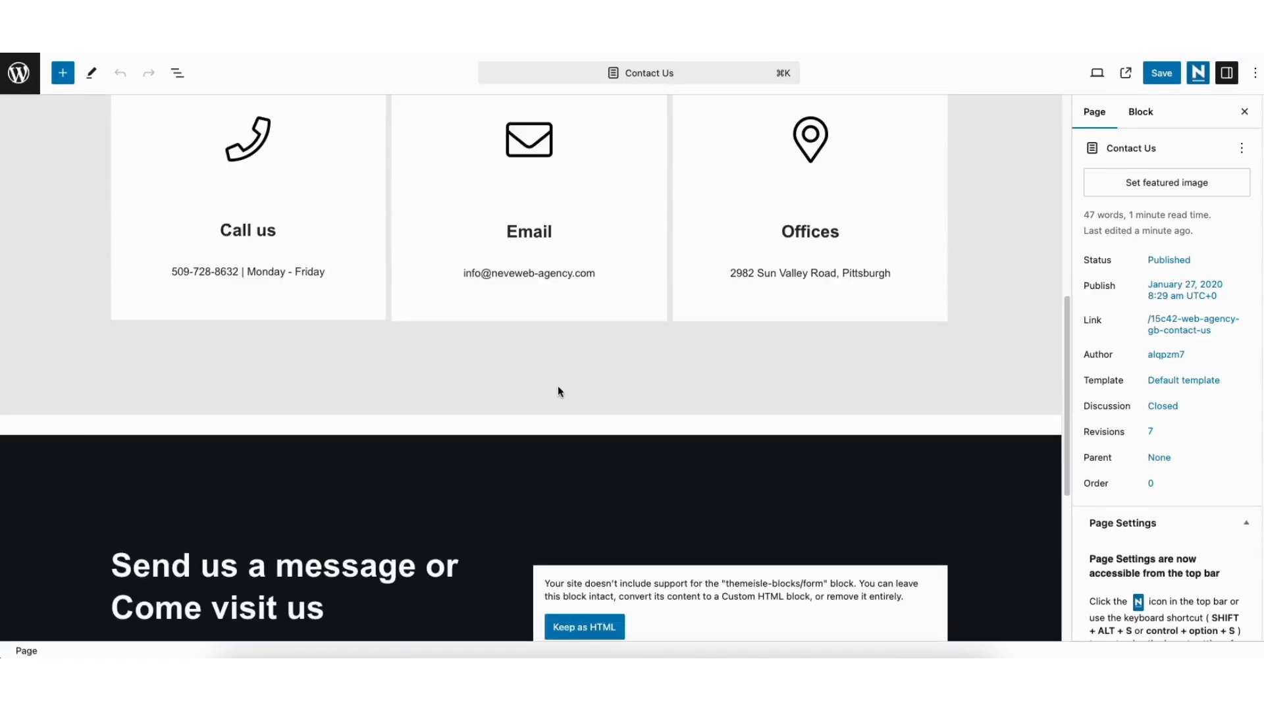
click(530, 426)
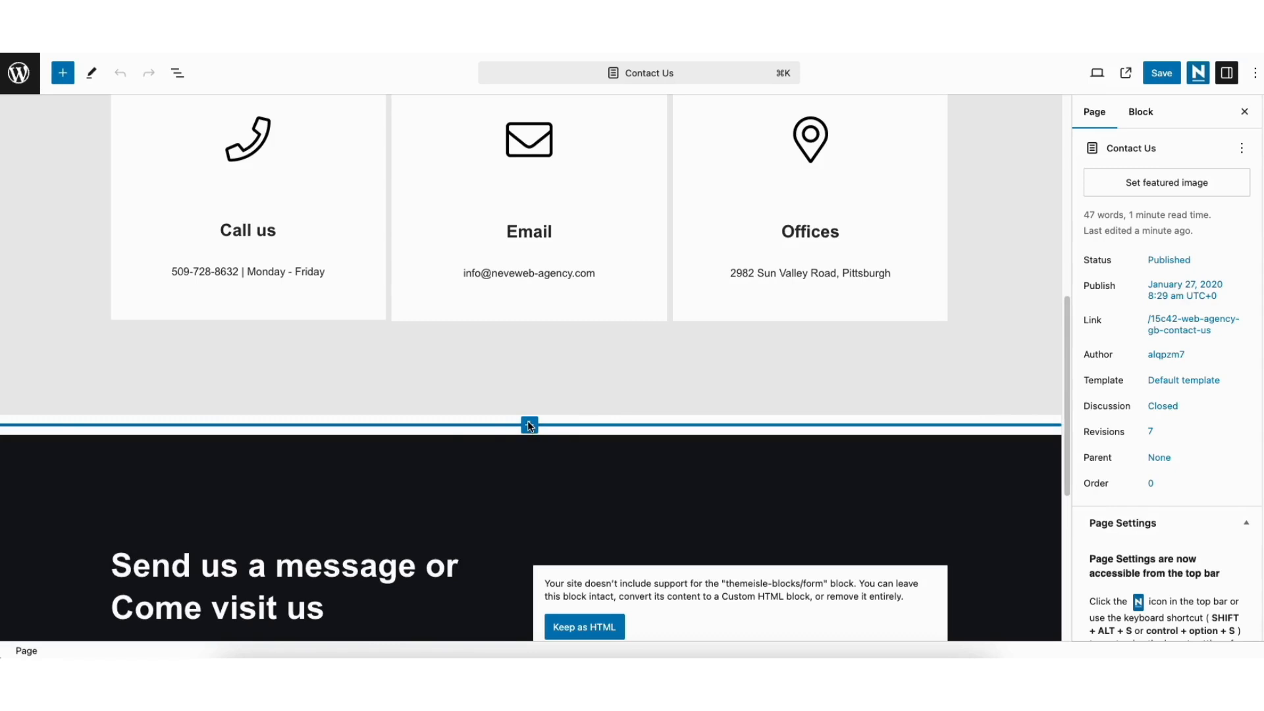
mouse_move(530, 426)
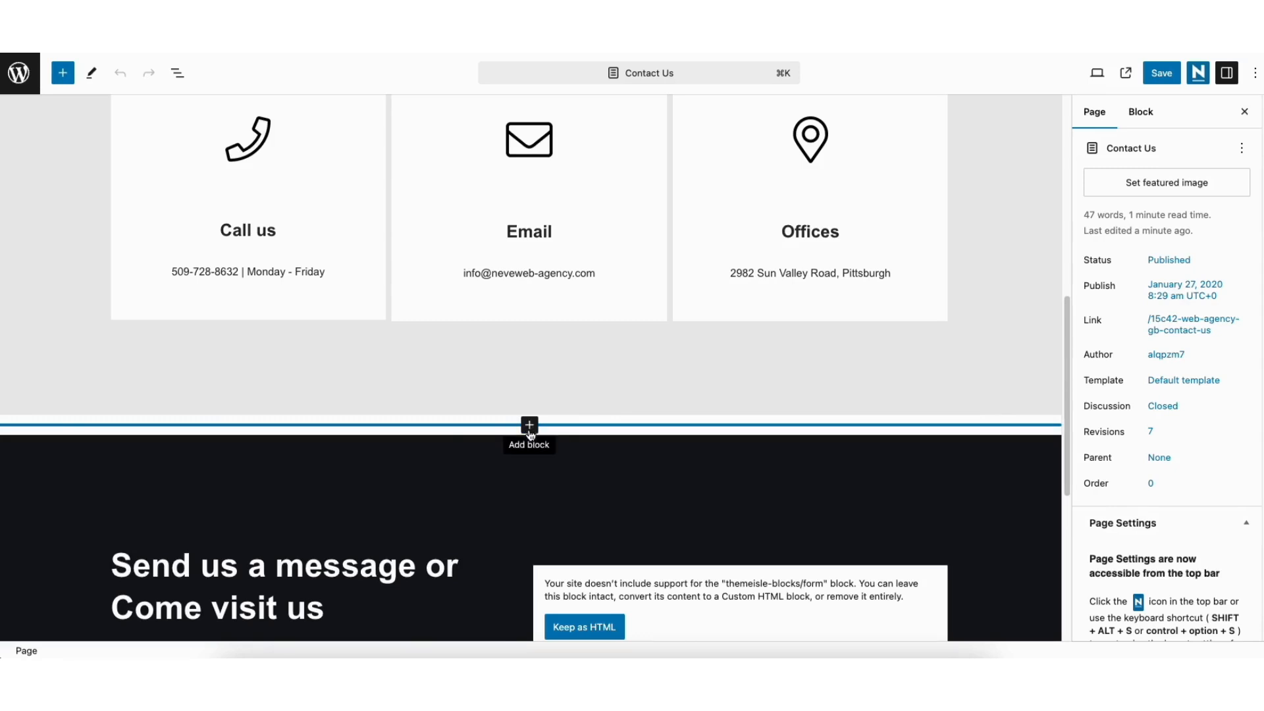
mouse_move(62, 73)
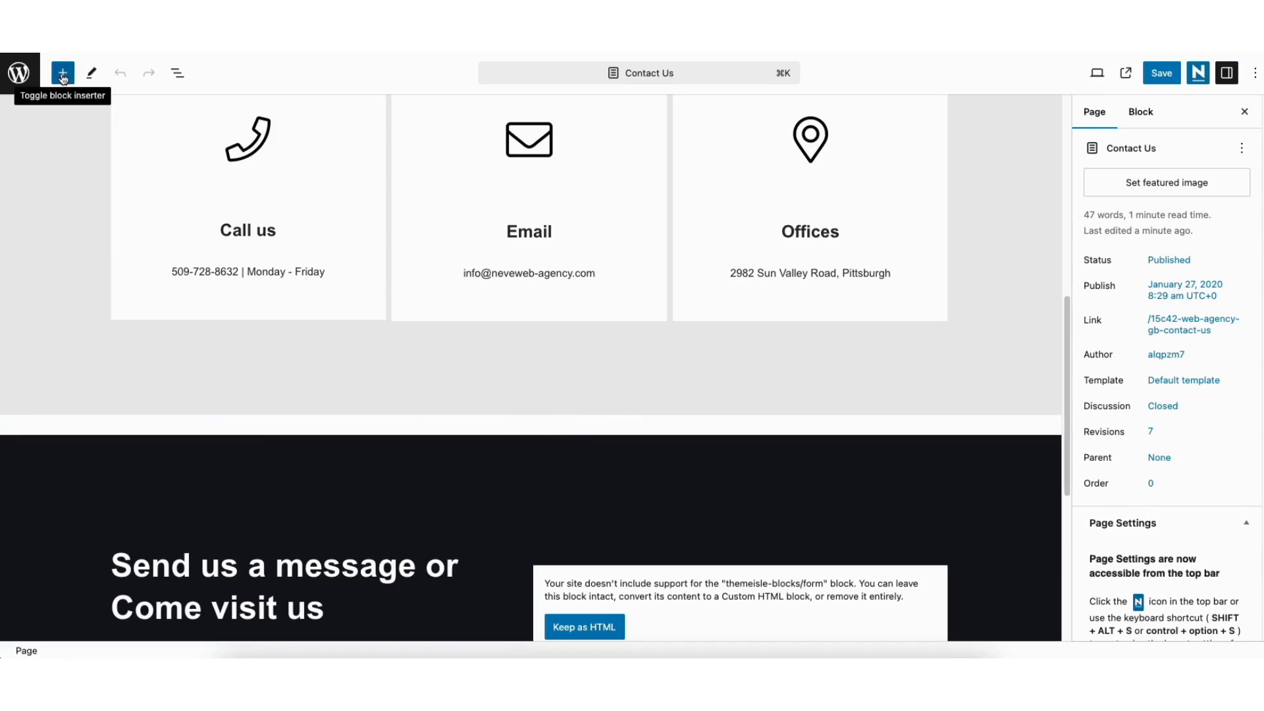
mouse_move(315, 372)
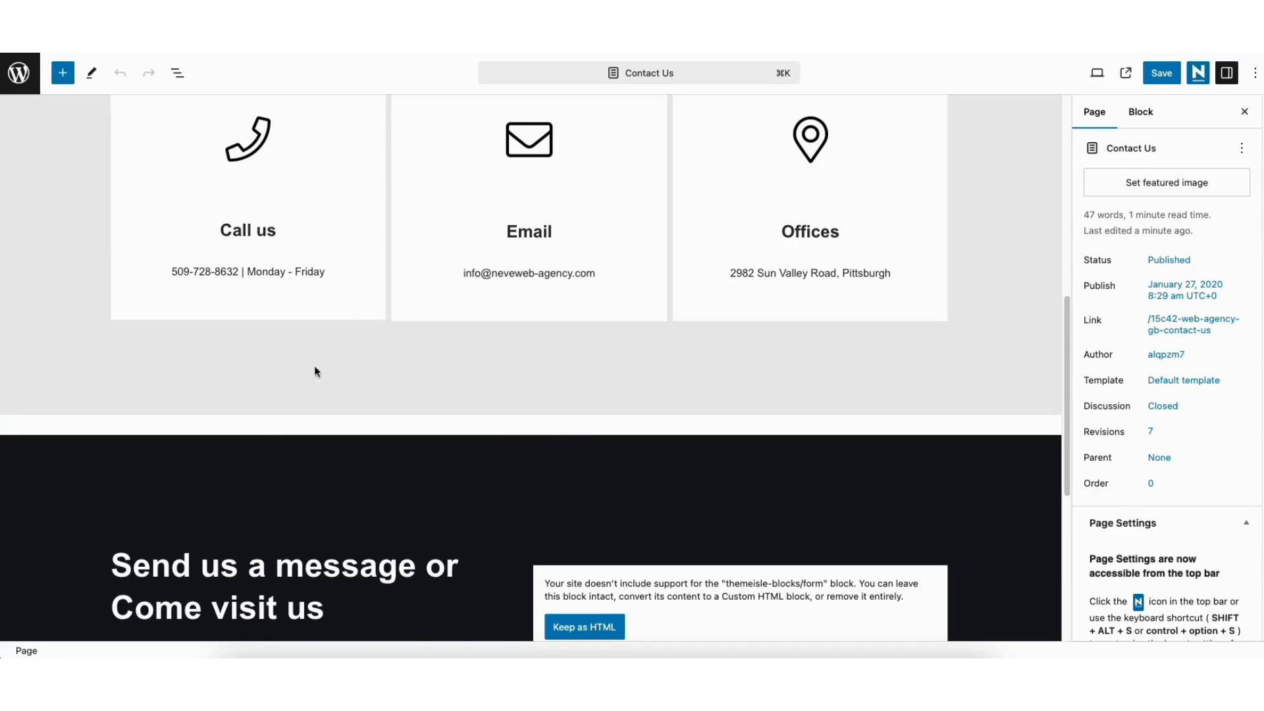
- Insert a Buttons block below the contact cards and start its label as 'Call U'
click(530, 423)
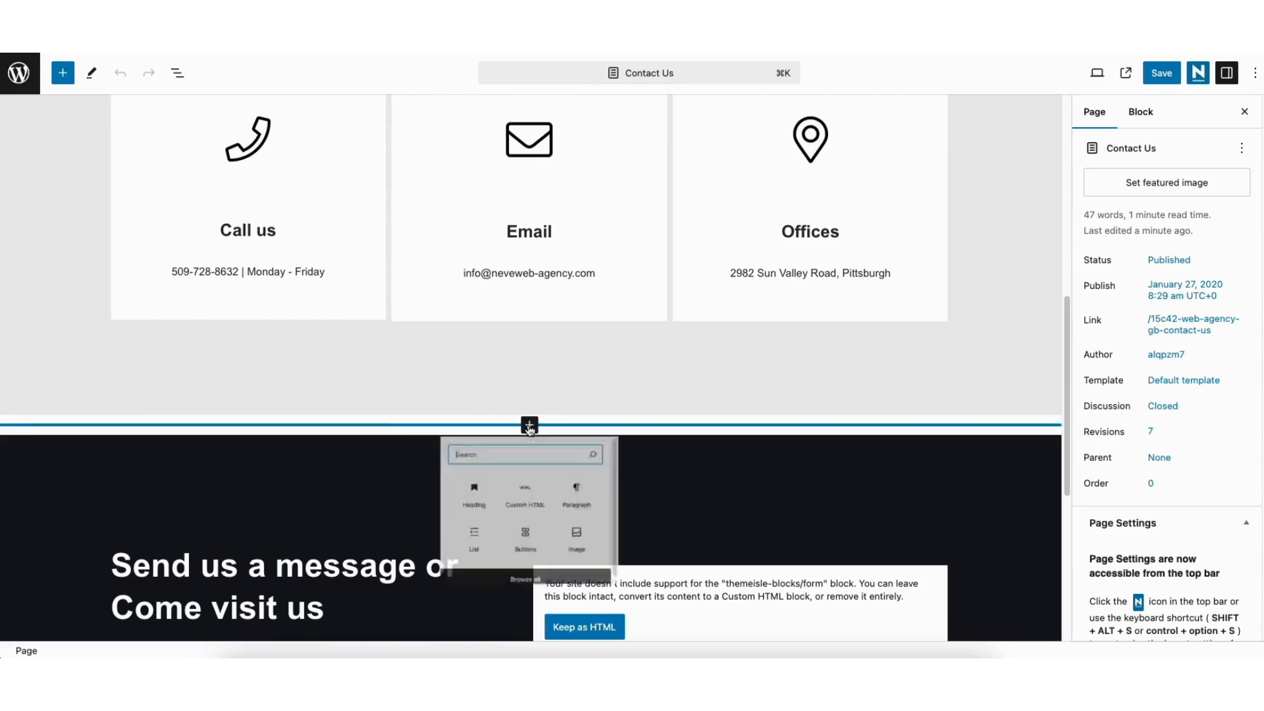
click(529, 425)
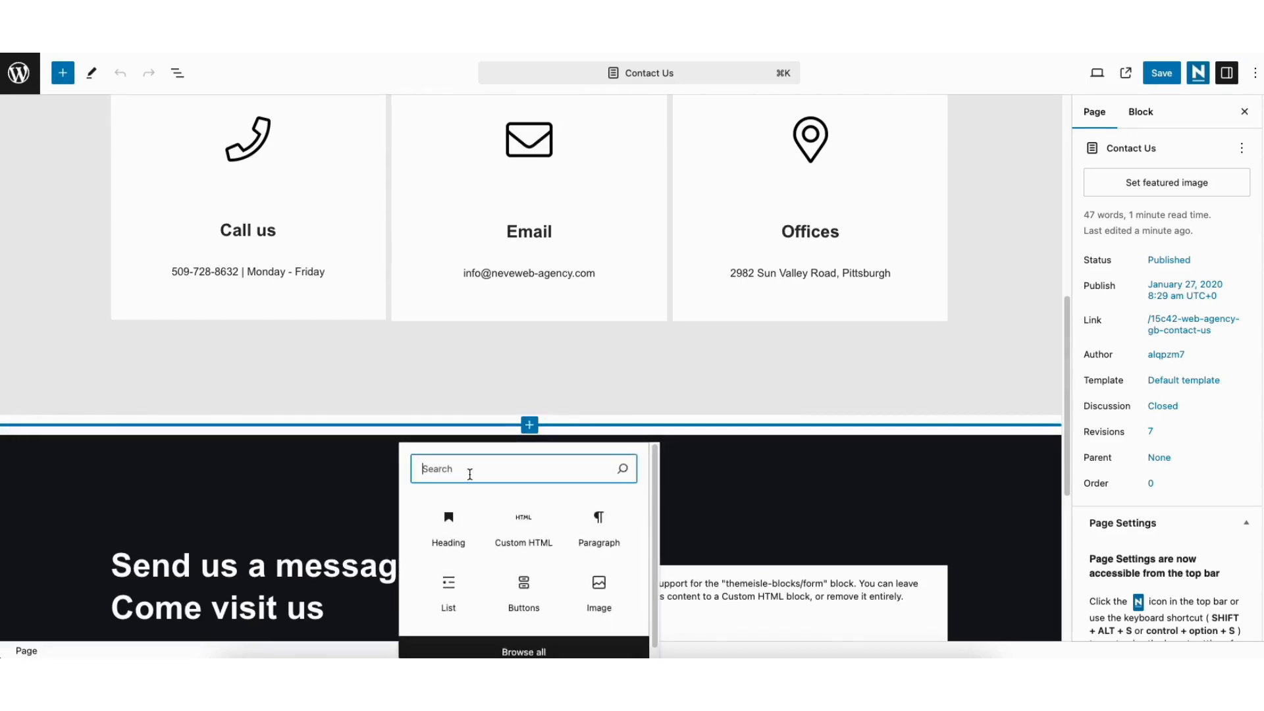
text(buttons)
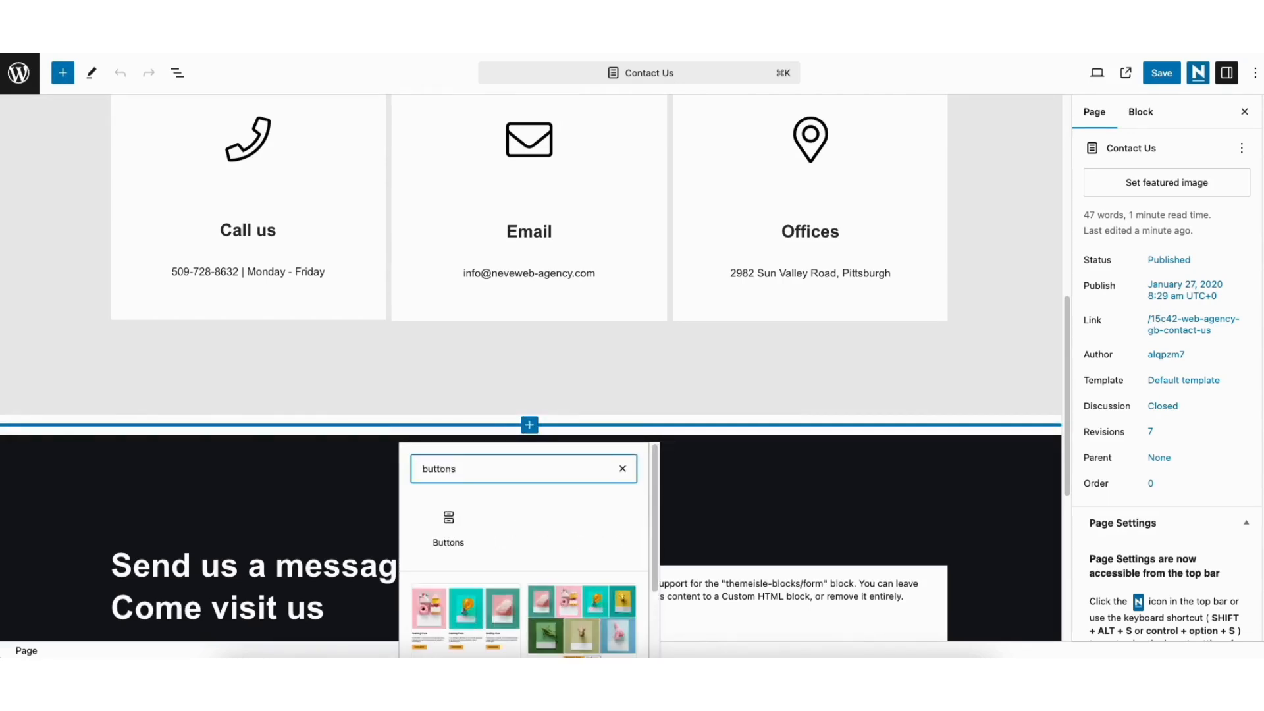
click(448, 528)
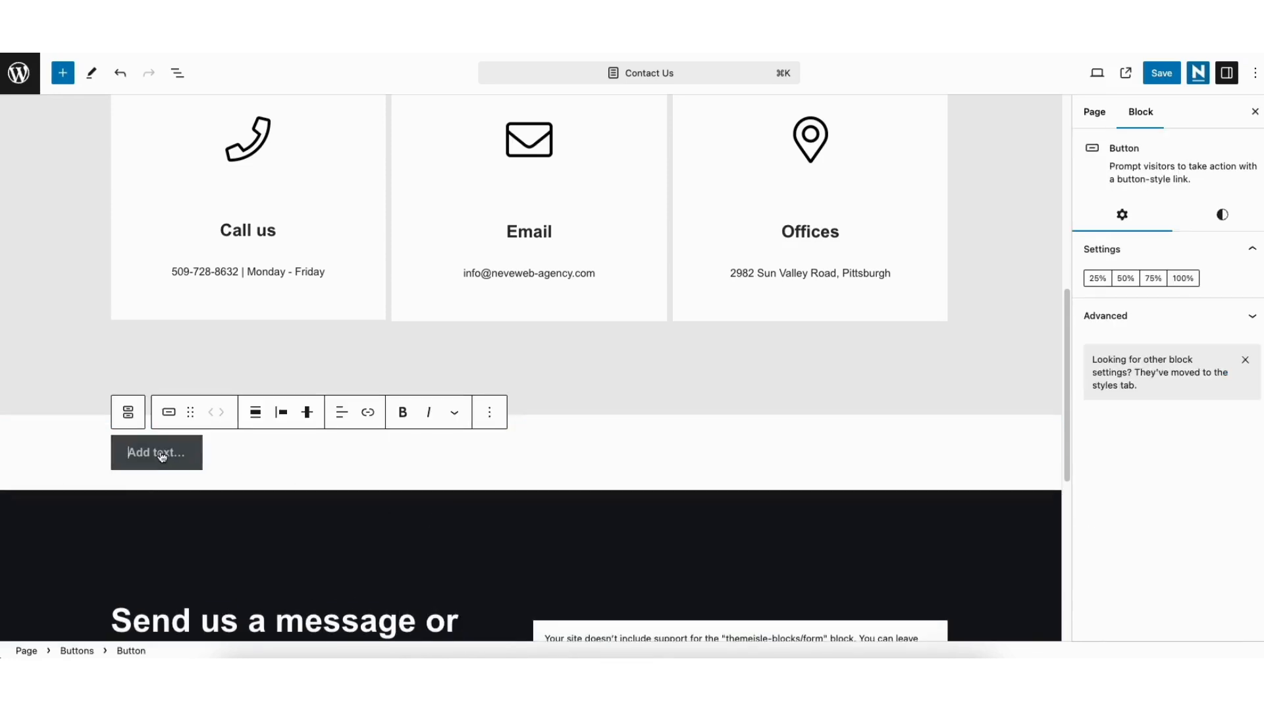
text(Call U)
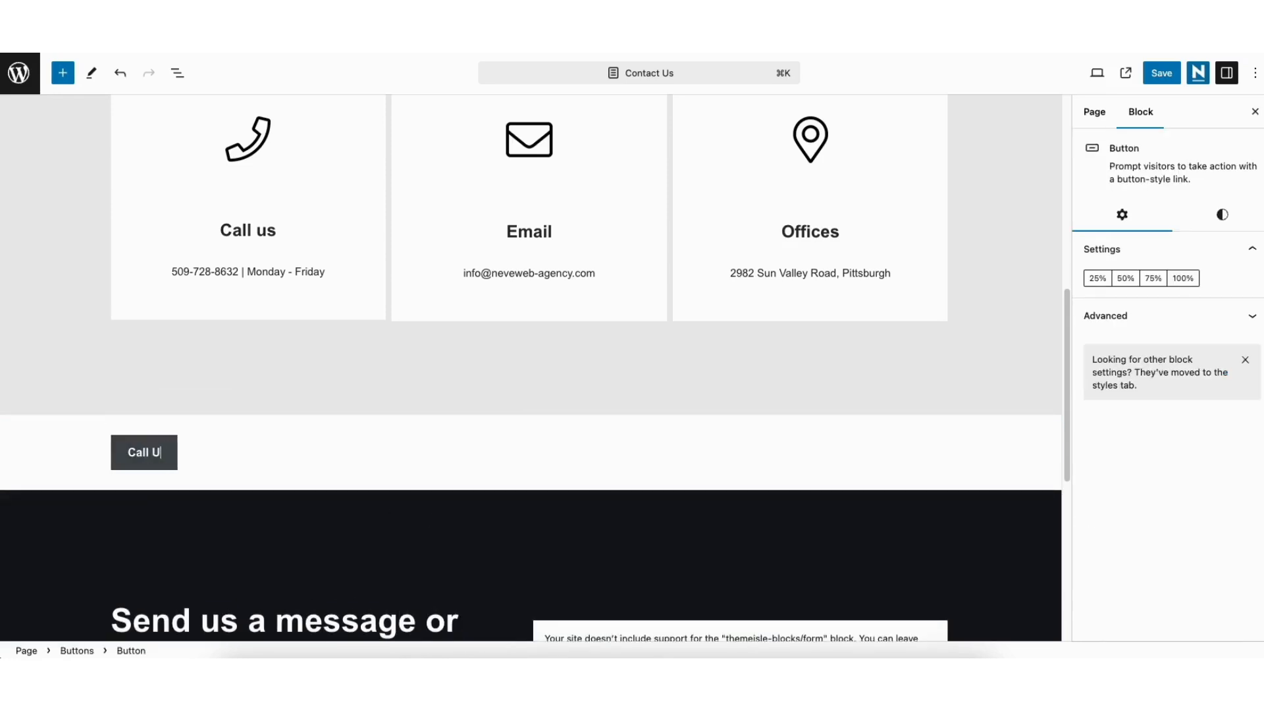
- Finish the 'Call Us' label and settle the button width on 25% after trying 100%
click(146, 452)
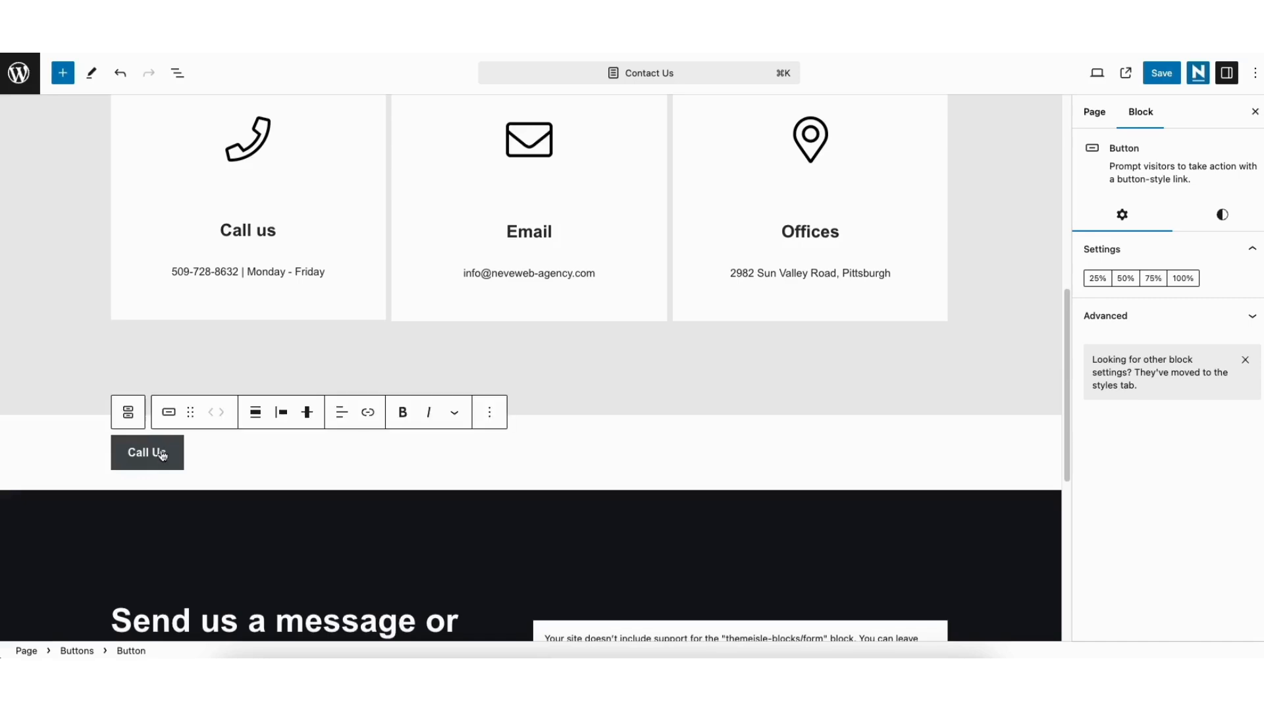
mouse_move(1097, 278)
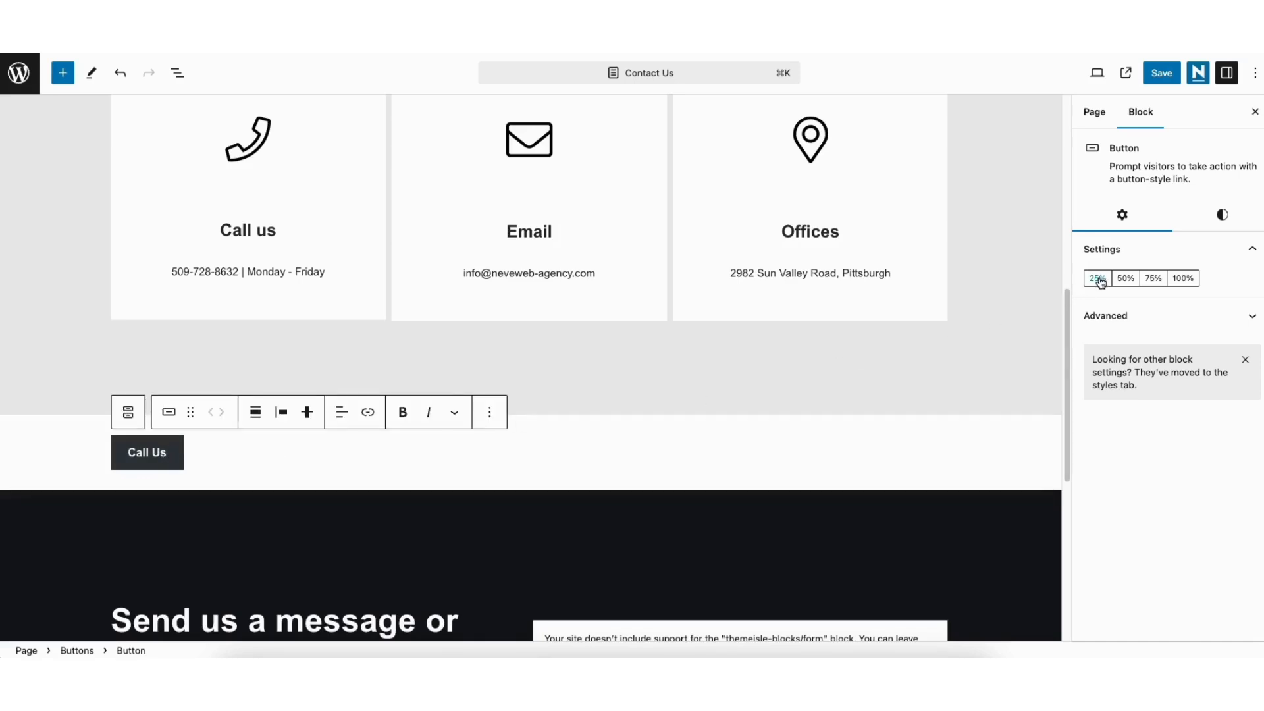
click(1097, 278)
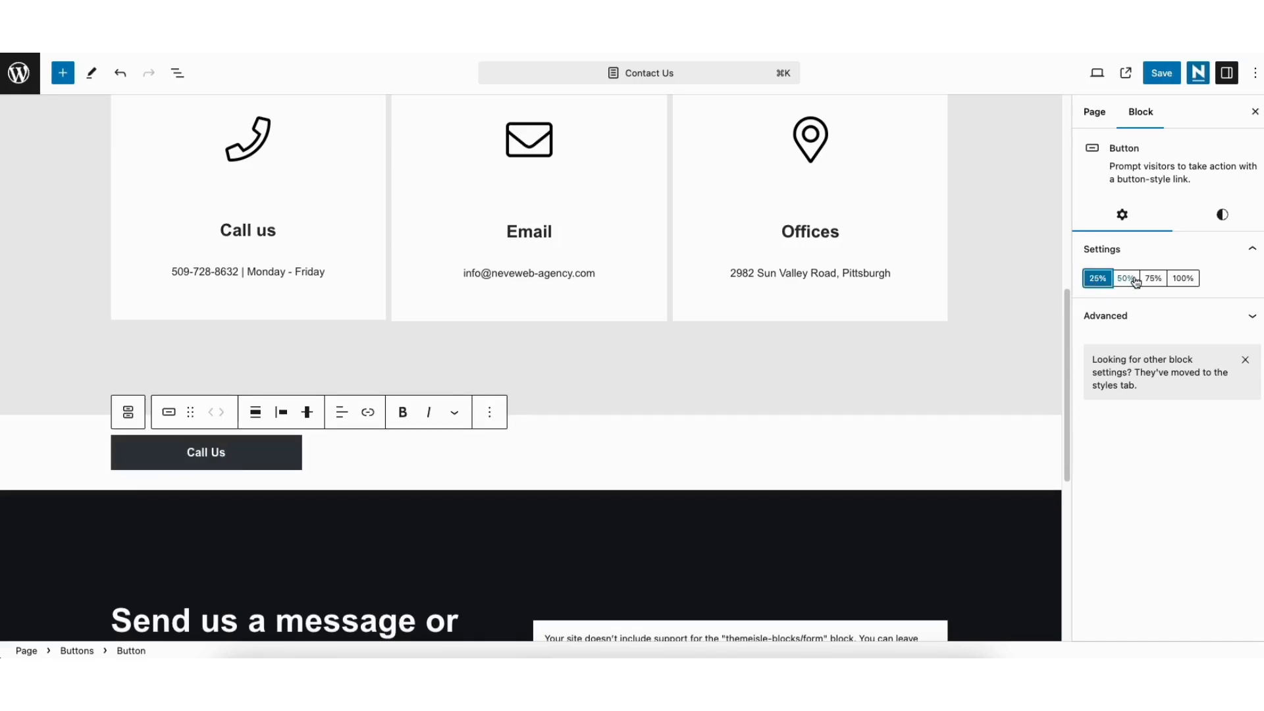
click(1183, 277)
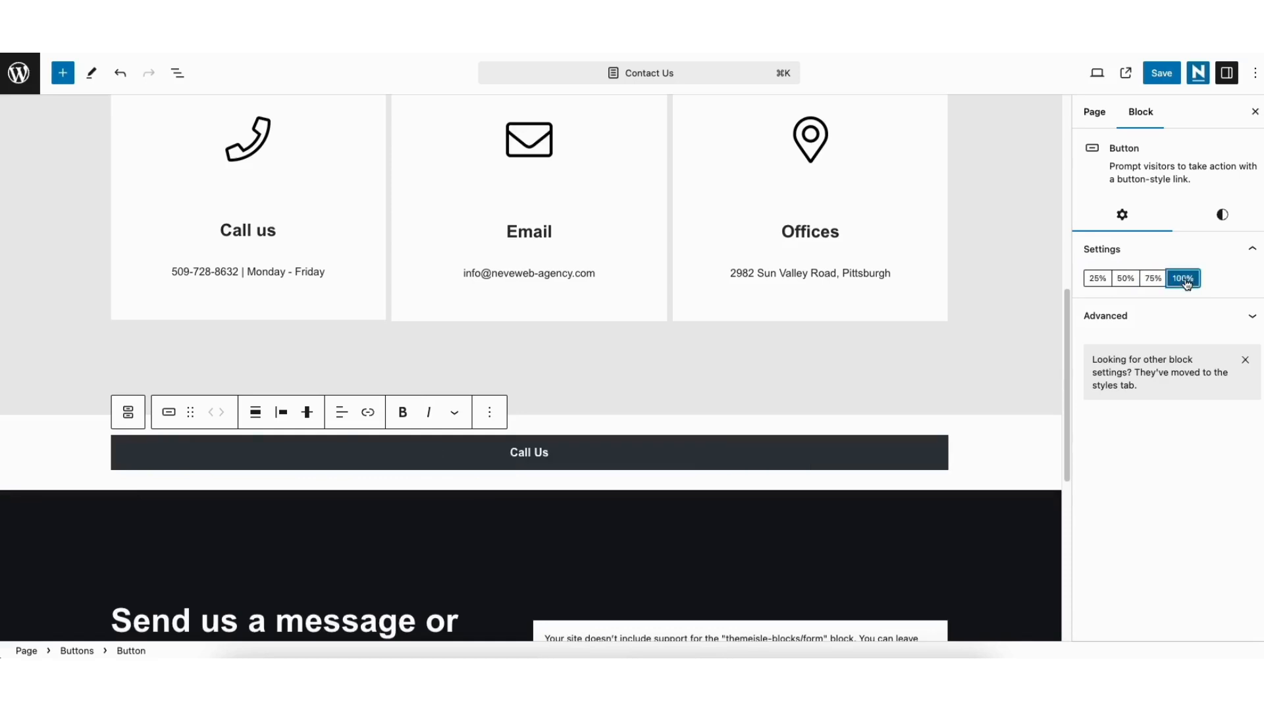
click(1183, 278)
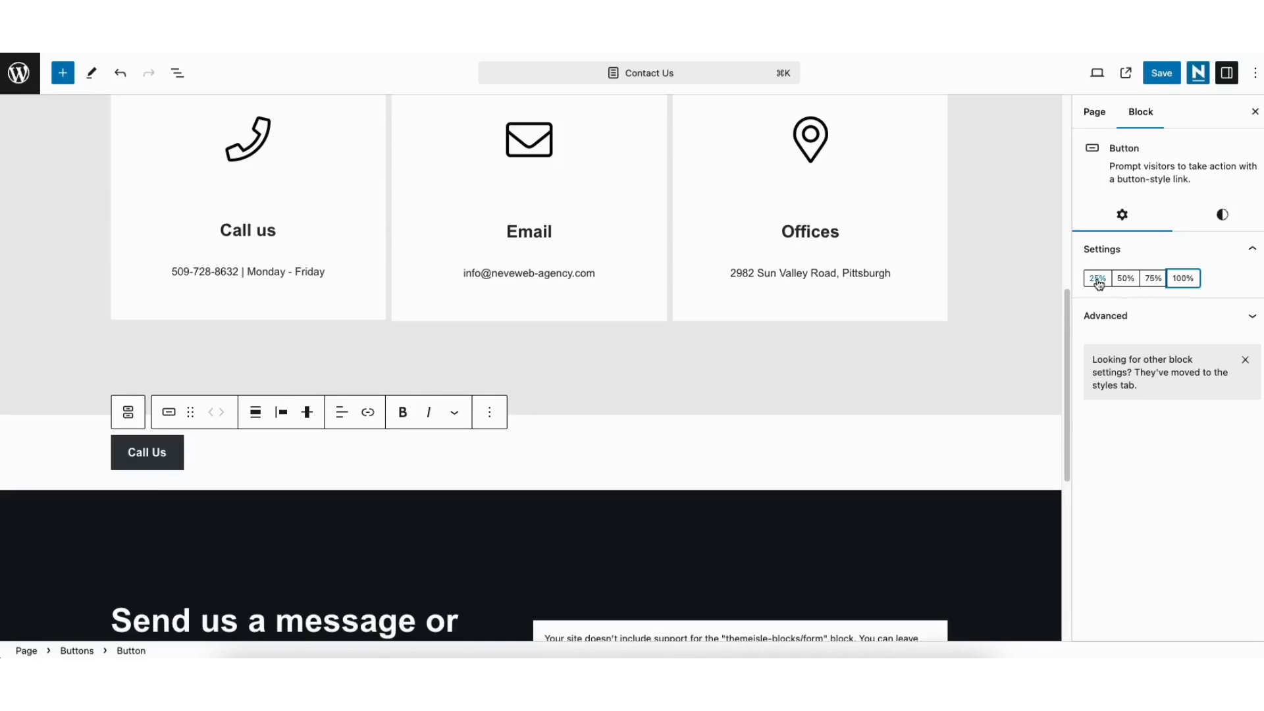
click(1097, 278)
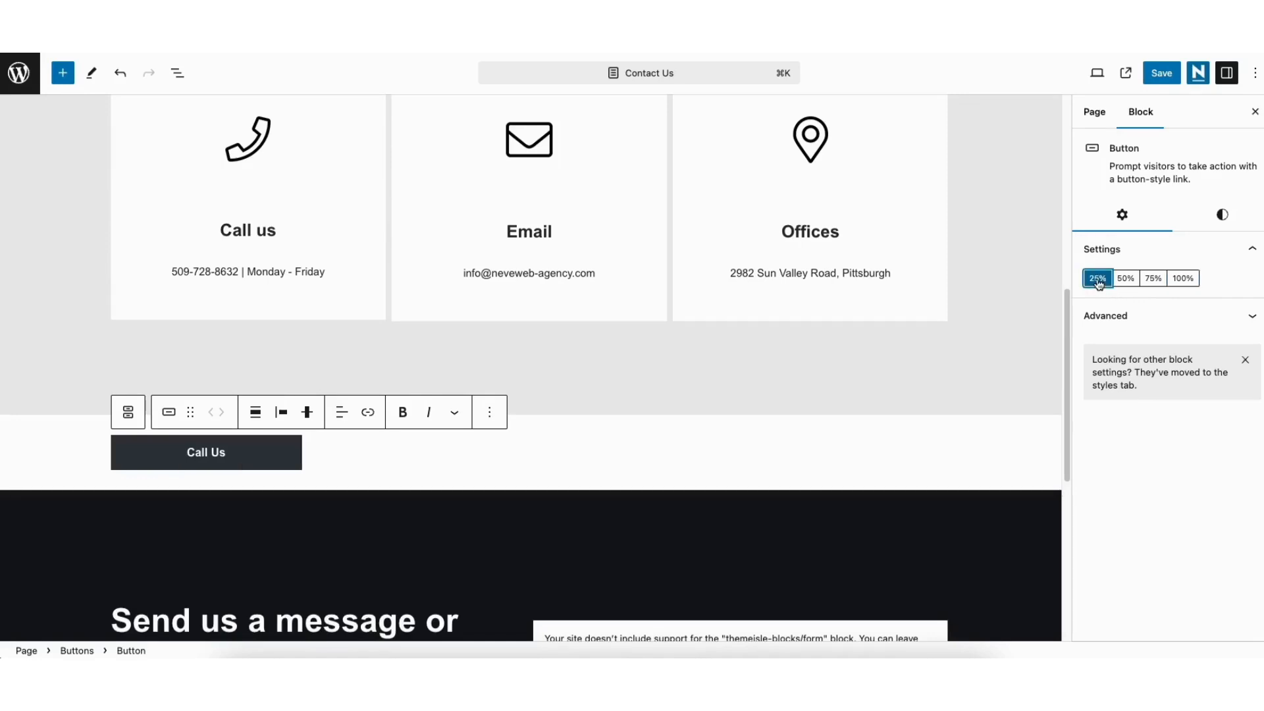
mouse_move(1223, 215)
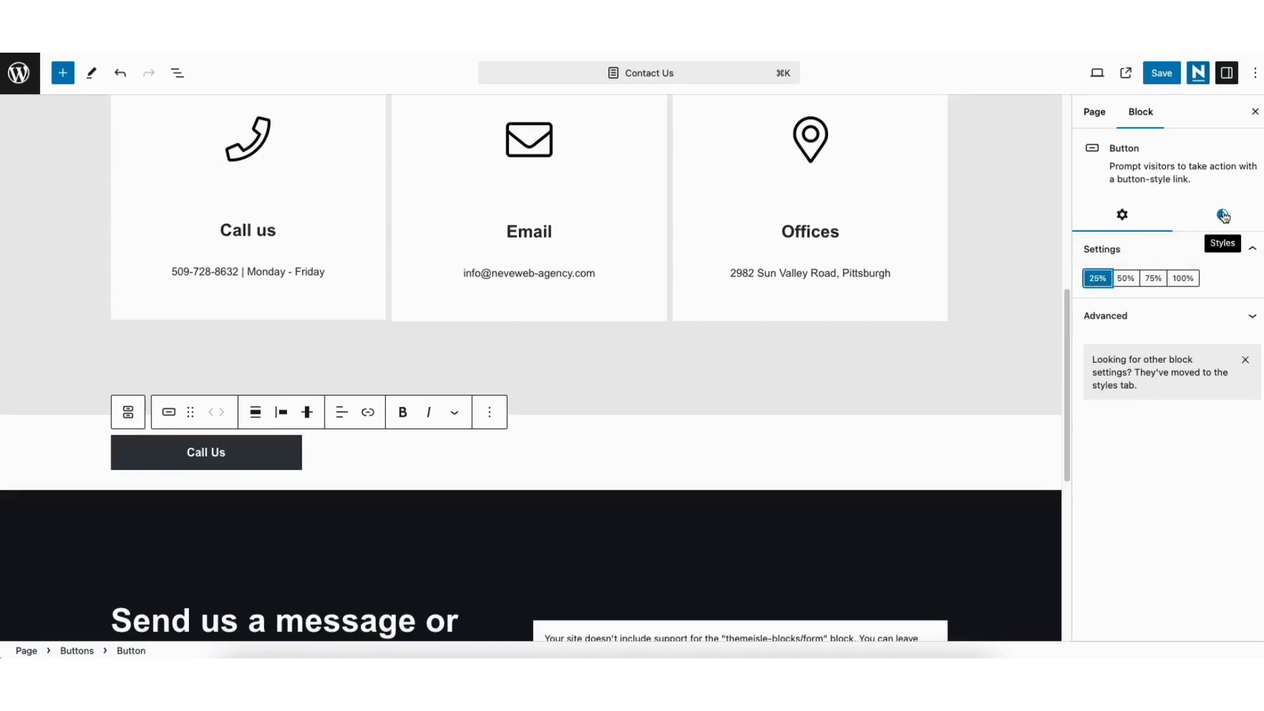
- Choose the Primary (orange) button style over Default, leaving text colour unchanged
click(1224, 215)
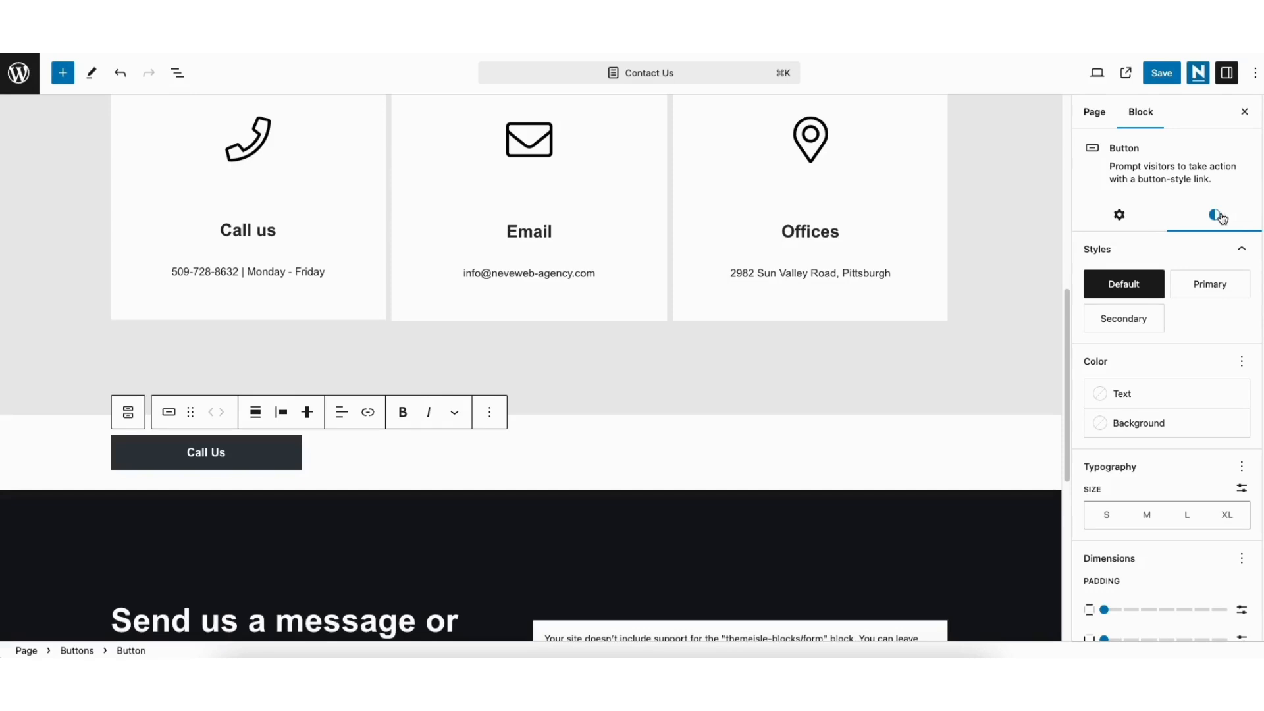
click(1209, 285)
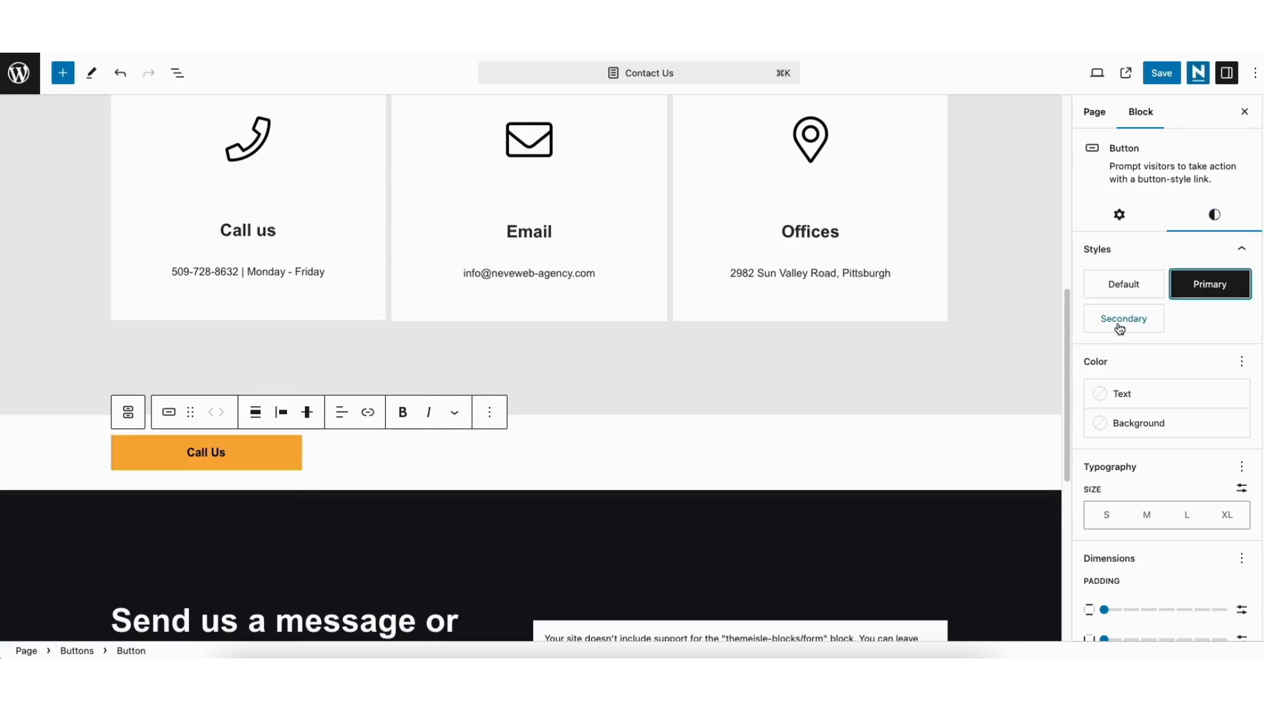
click(1123, 284)
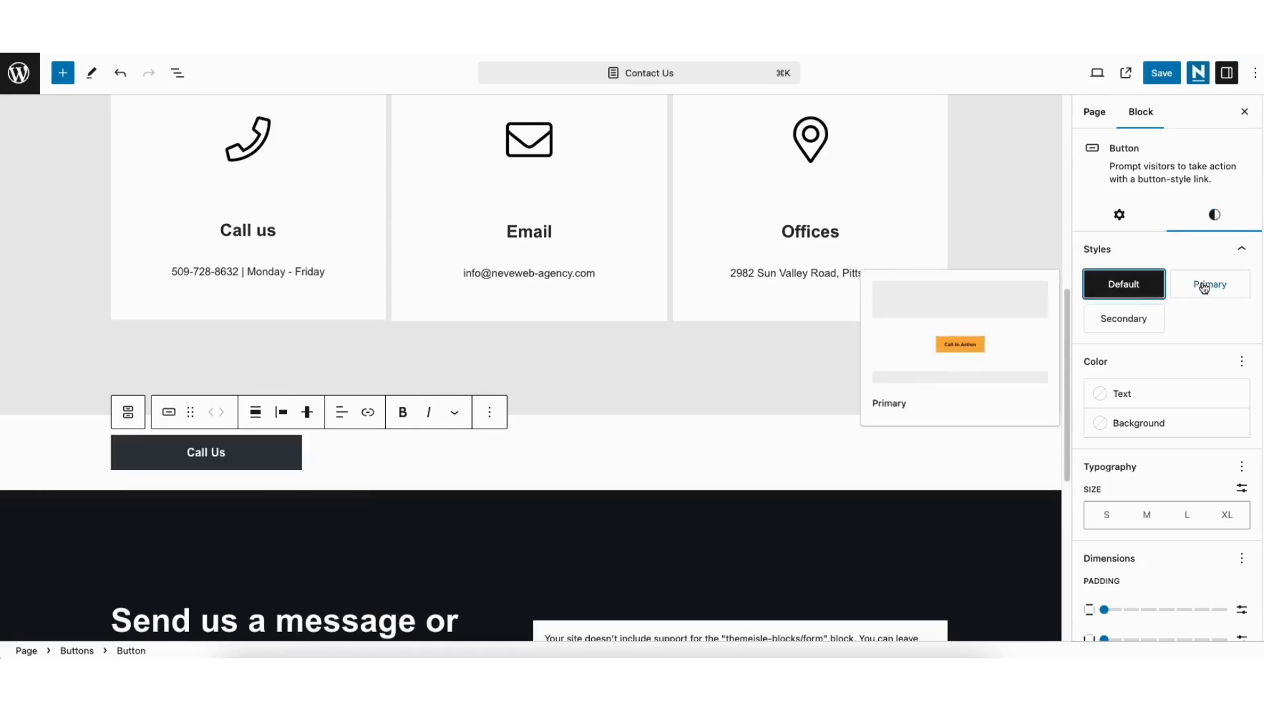
click(1210, 284)
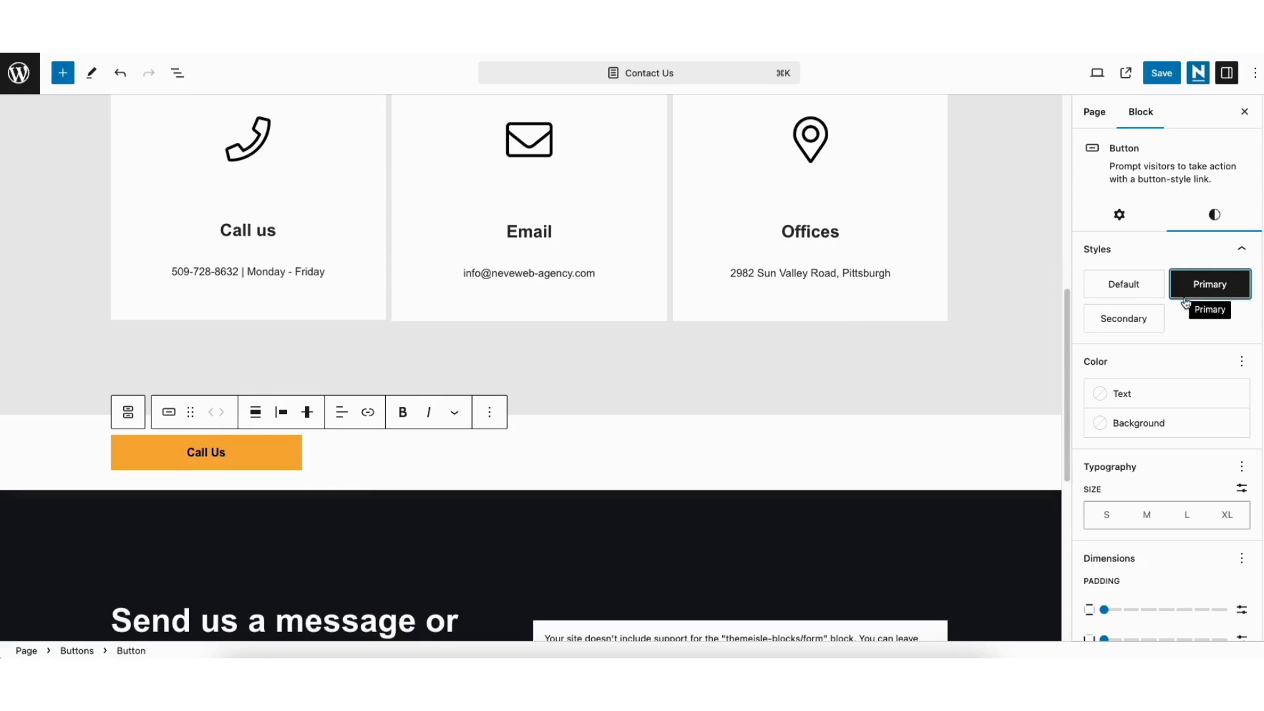
click(1122, 393)
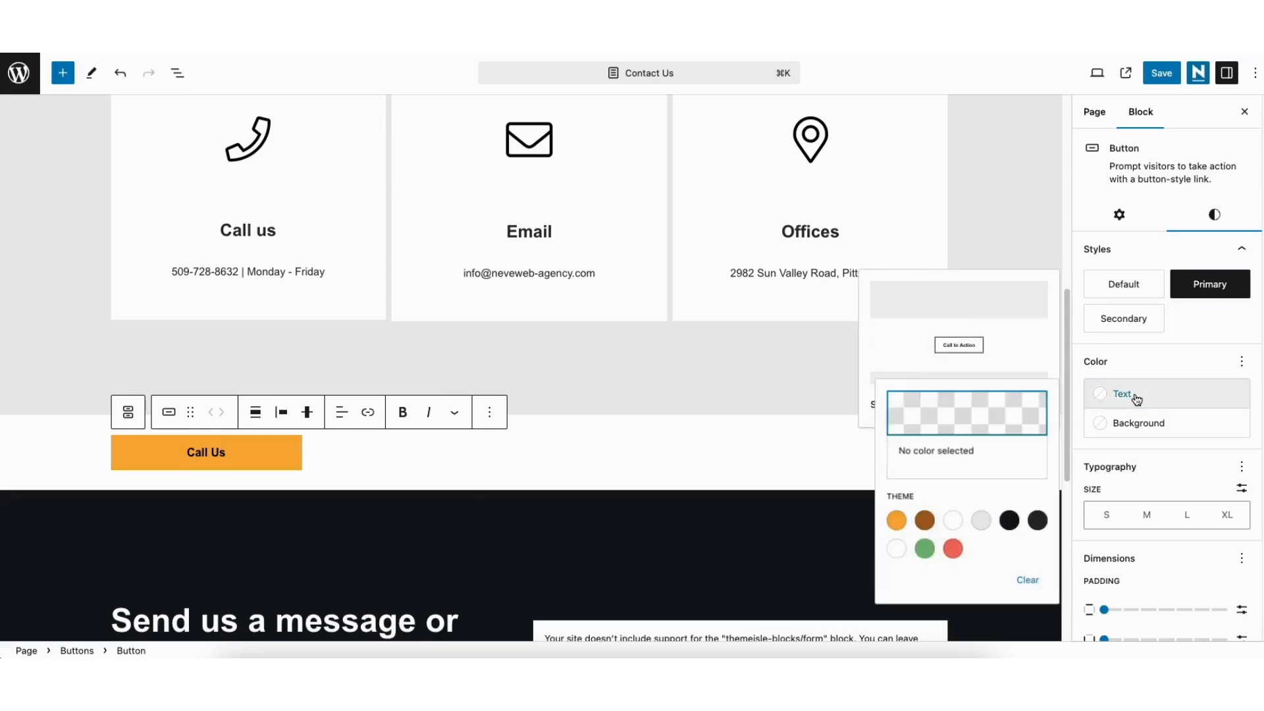
click(1138, 423)
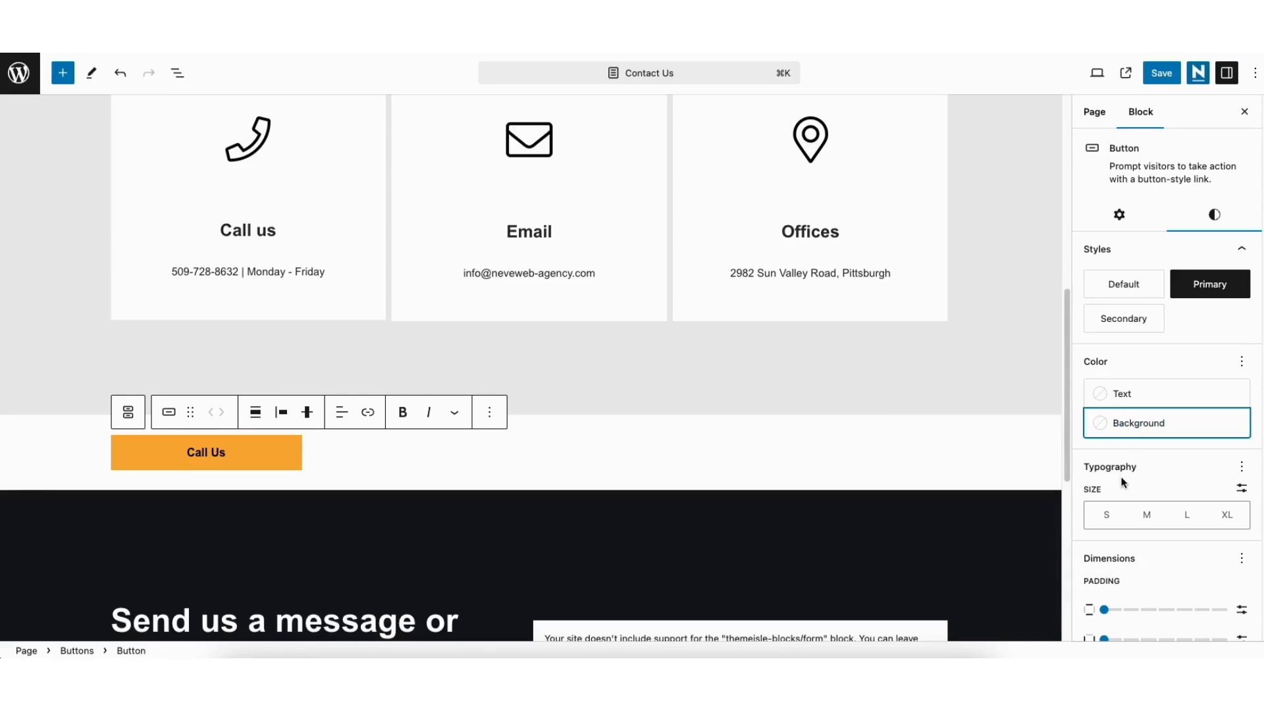
mouse_move(1146, 515)
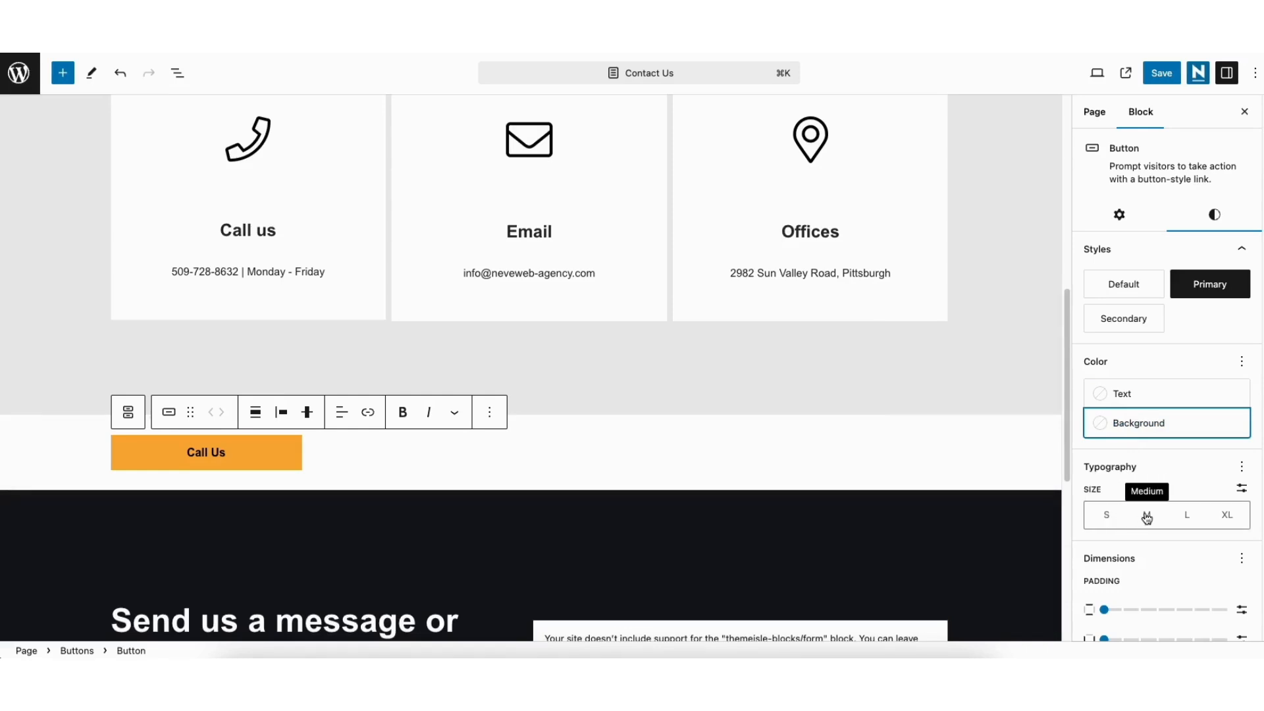
mouse_move(399, 448)
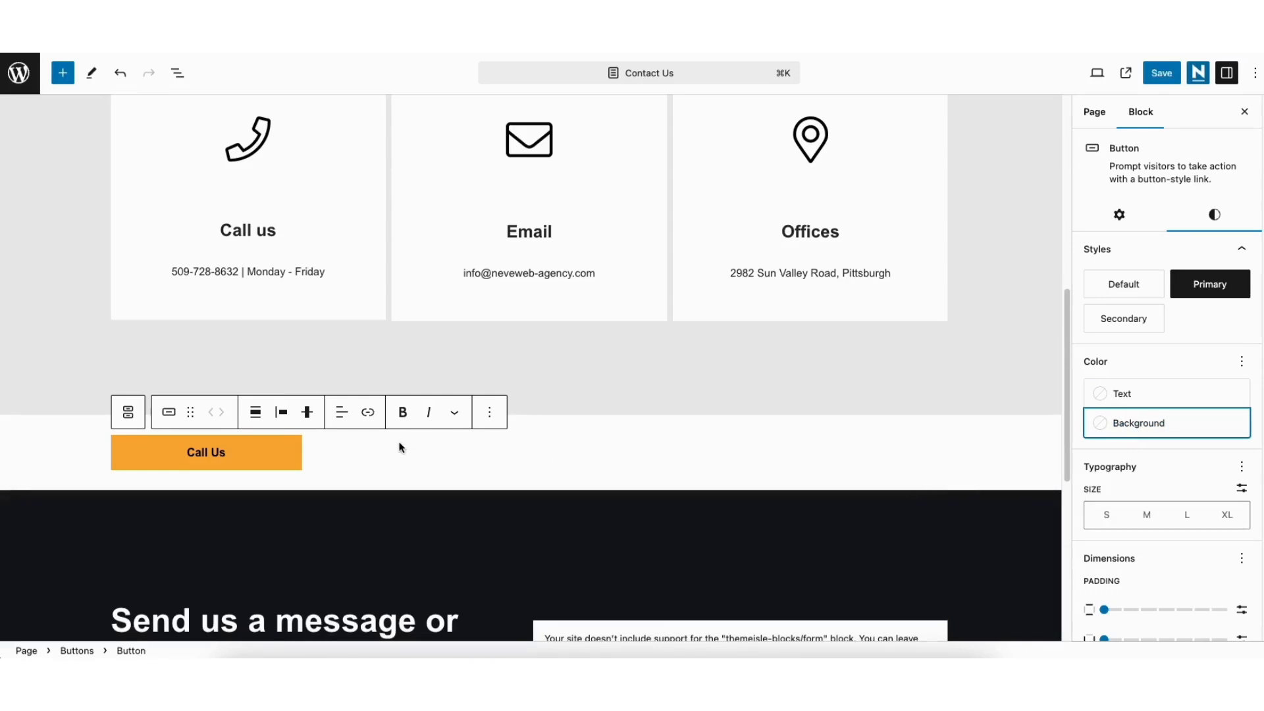
mouse_move(381, 447)
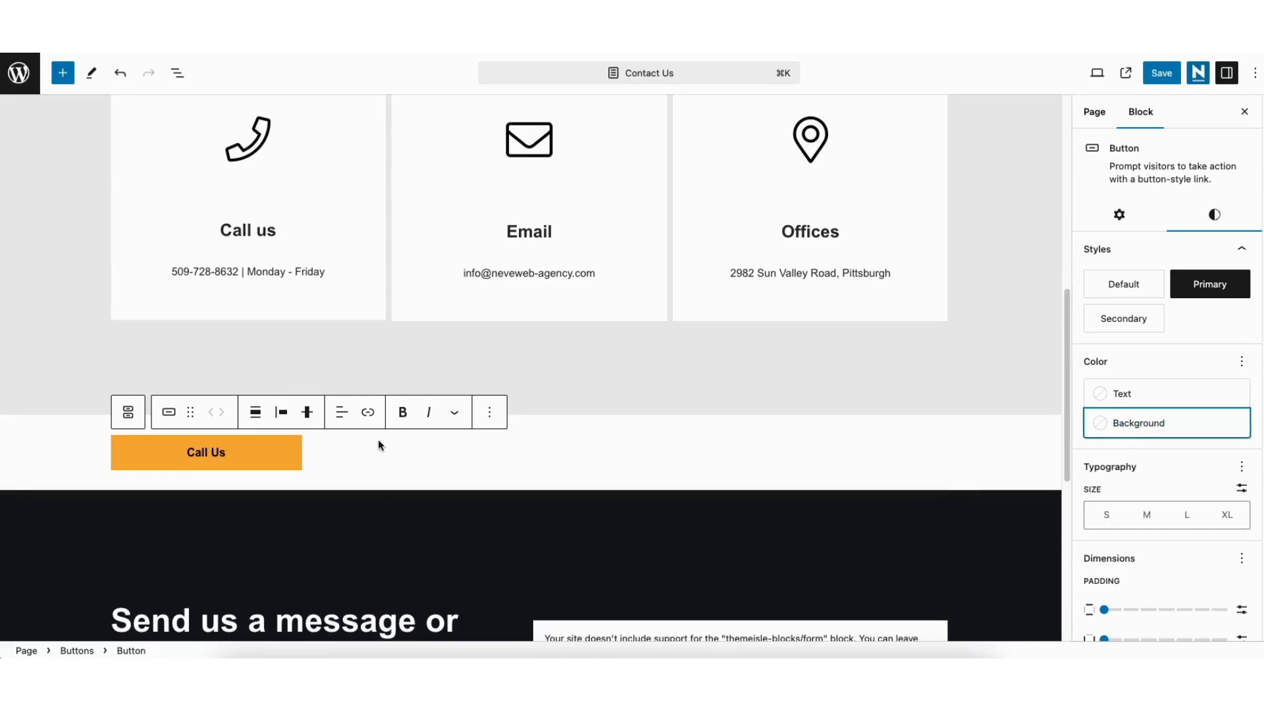
mouse_move(369, 413)
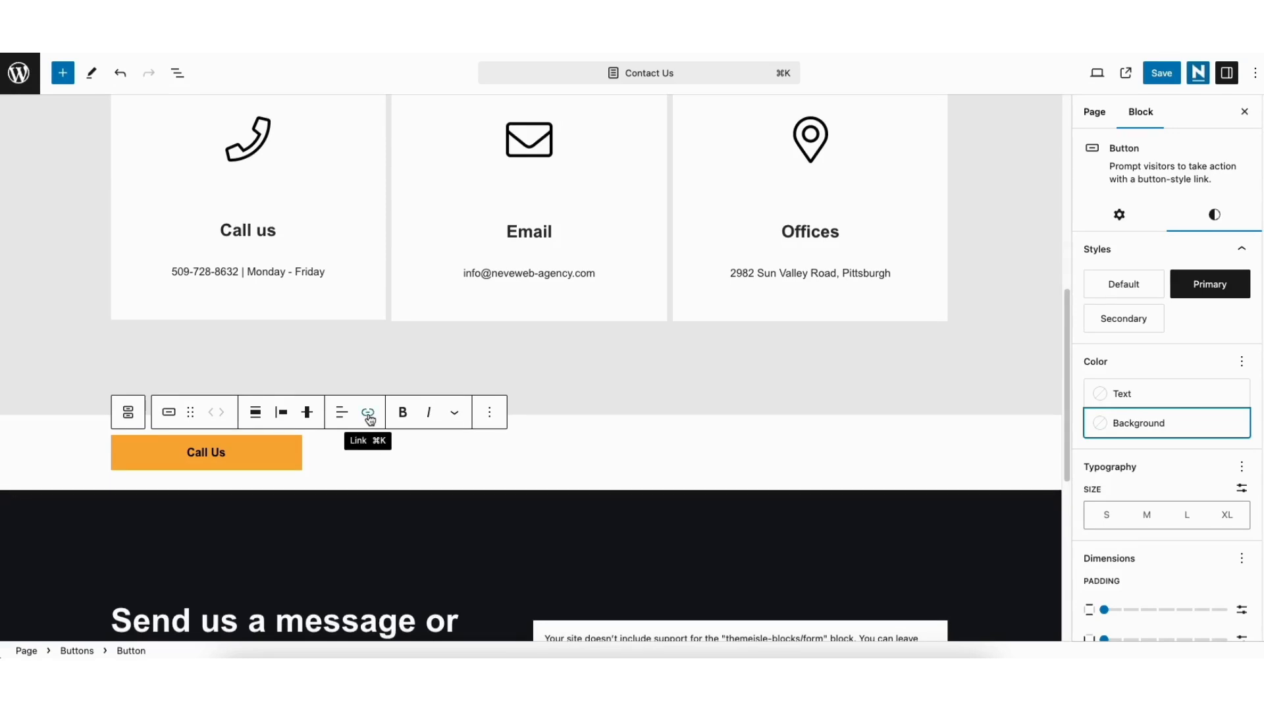
click(369, 412)
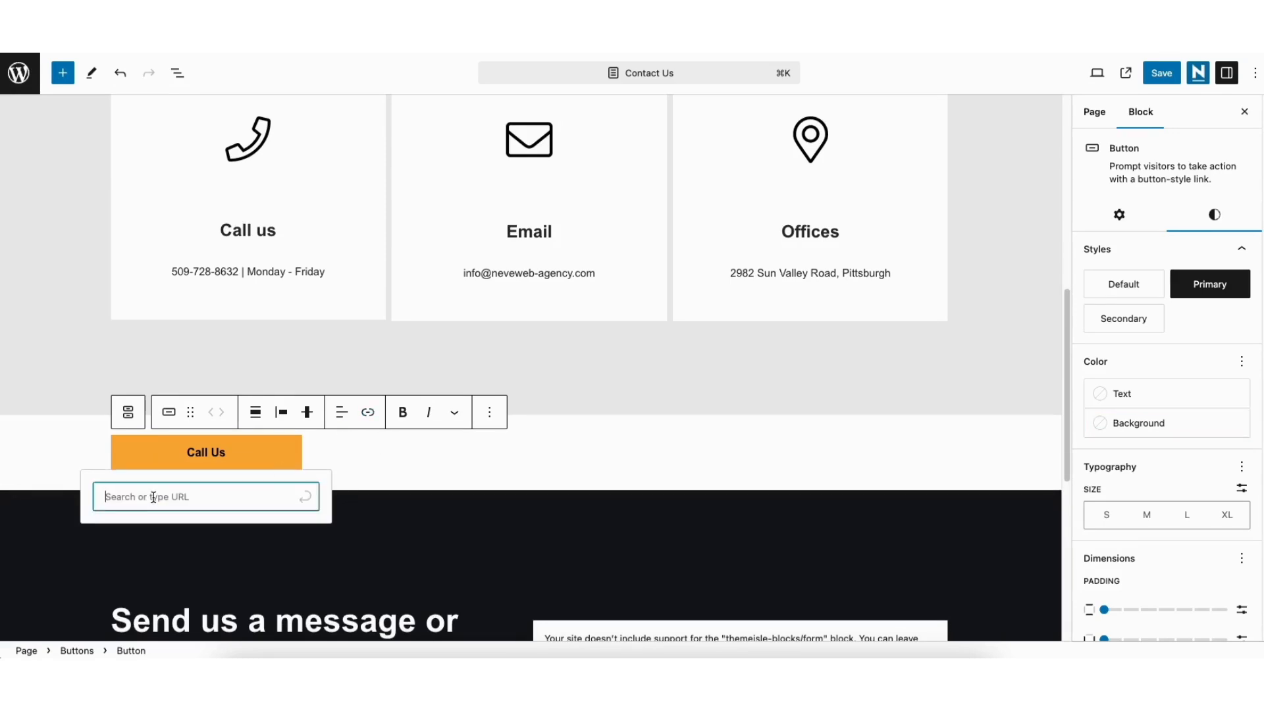
text(t)
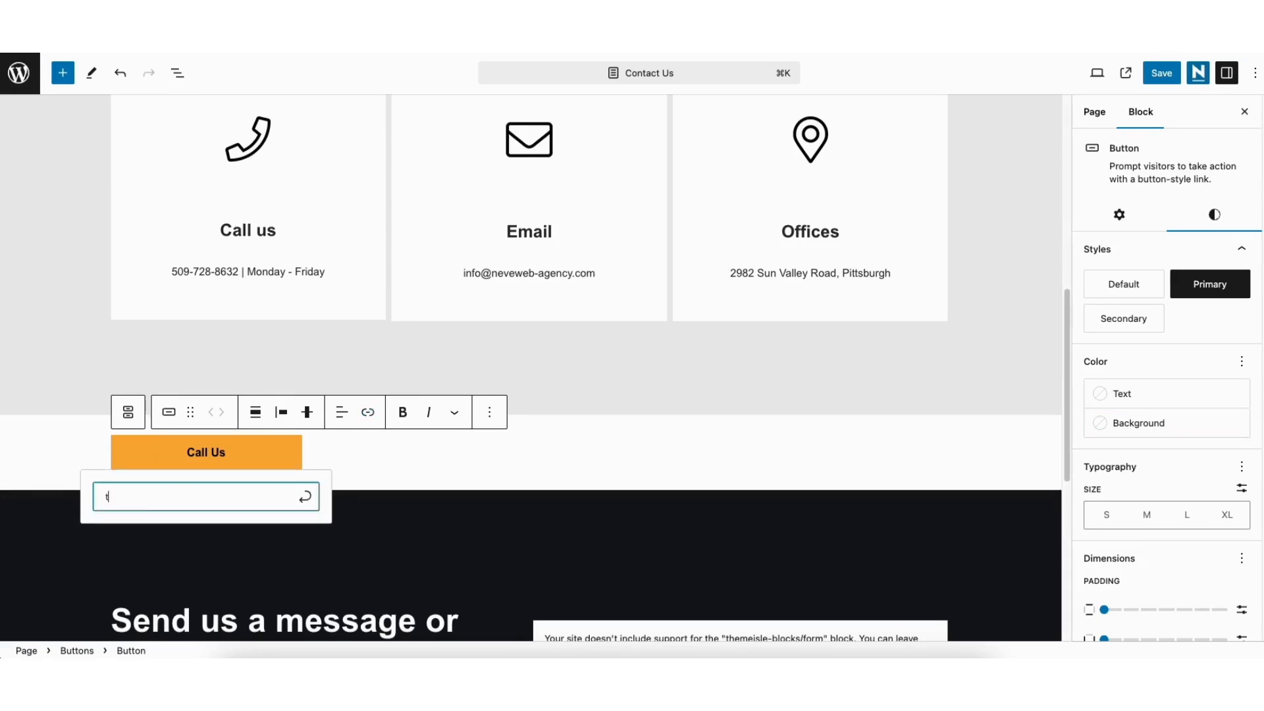
text(el:)
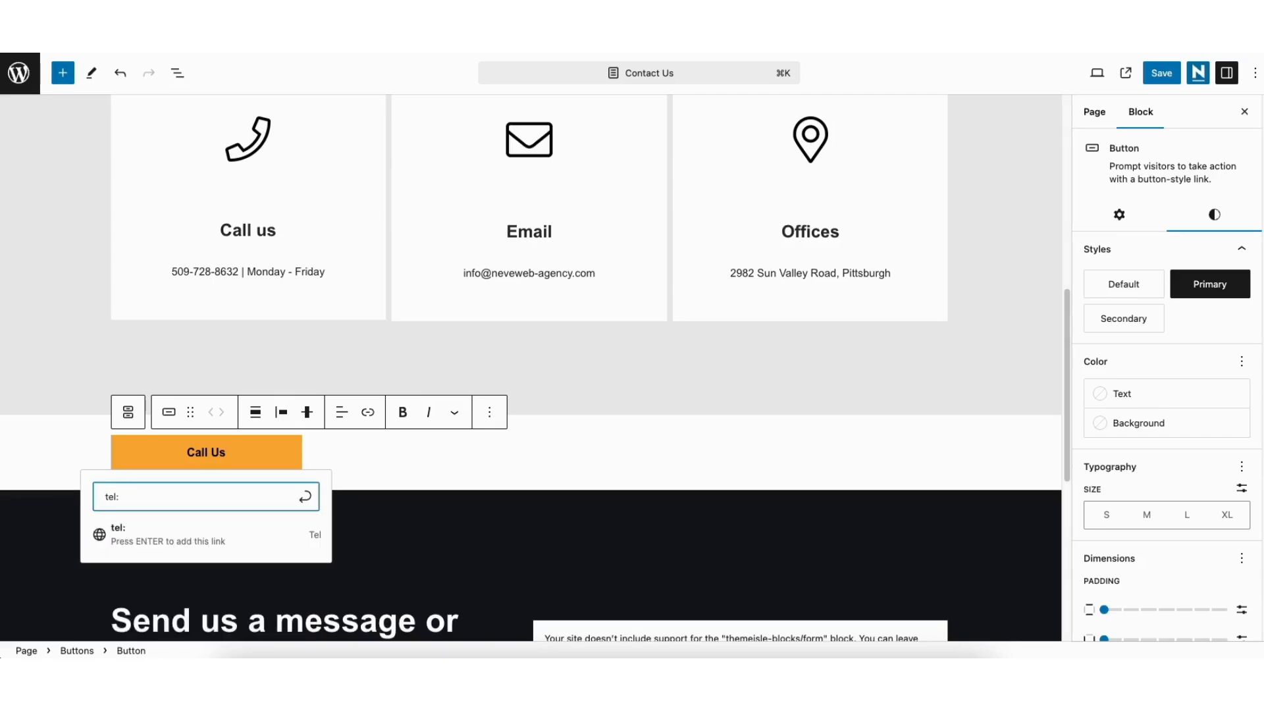
text(+1)
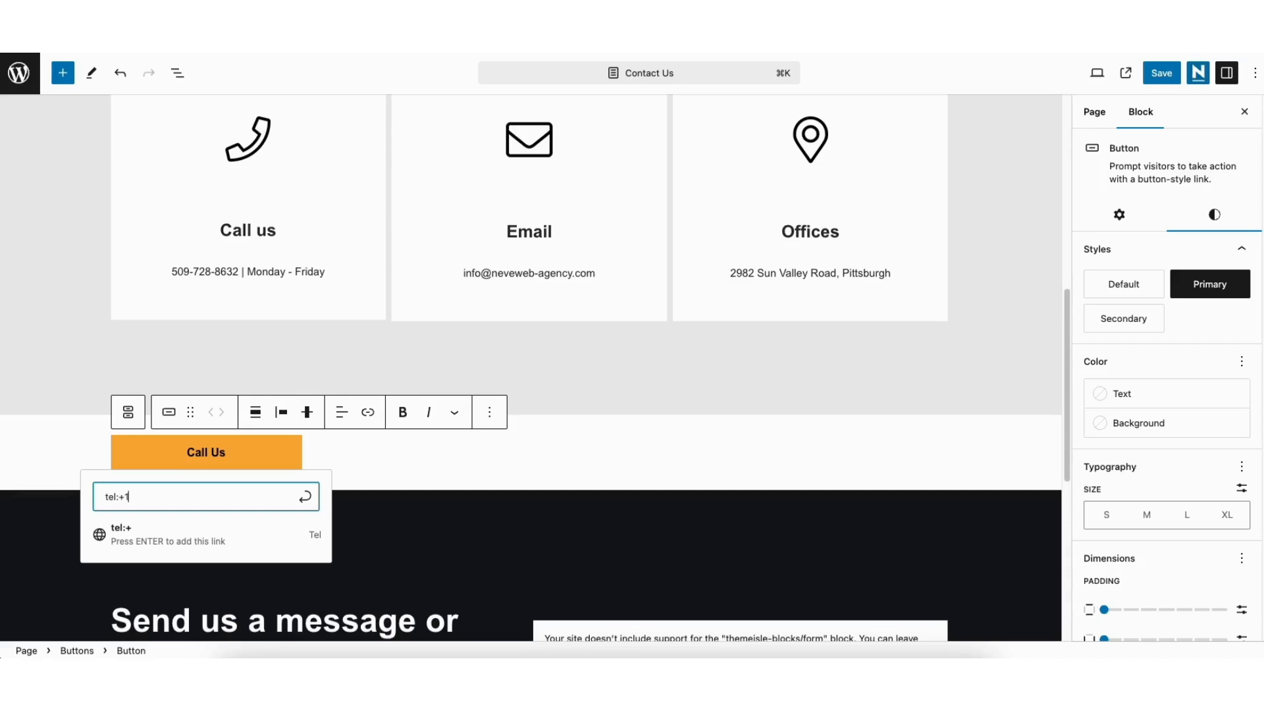
text(1)
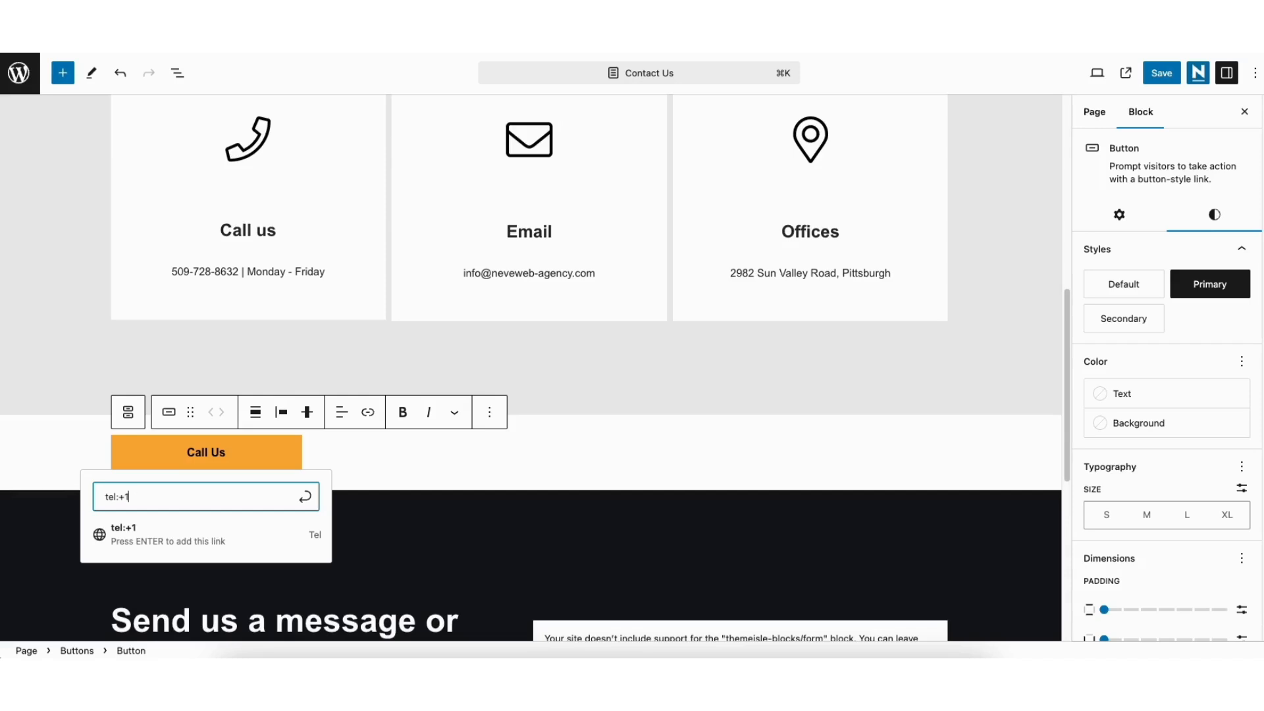
text(888-)
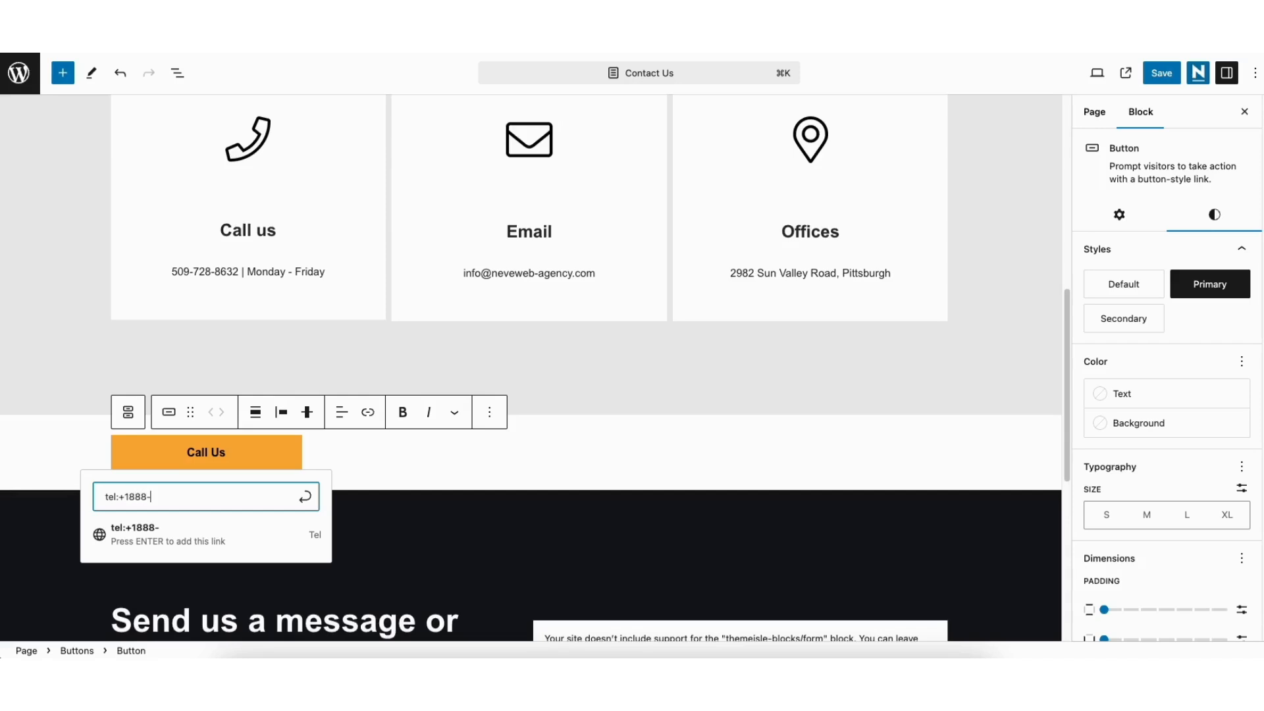
text(888-888)
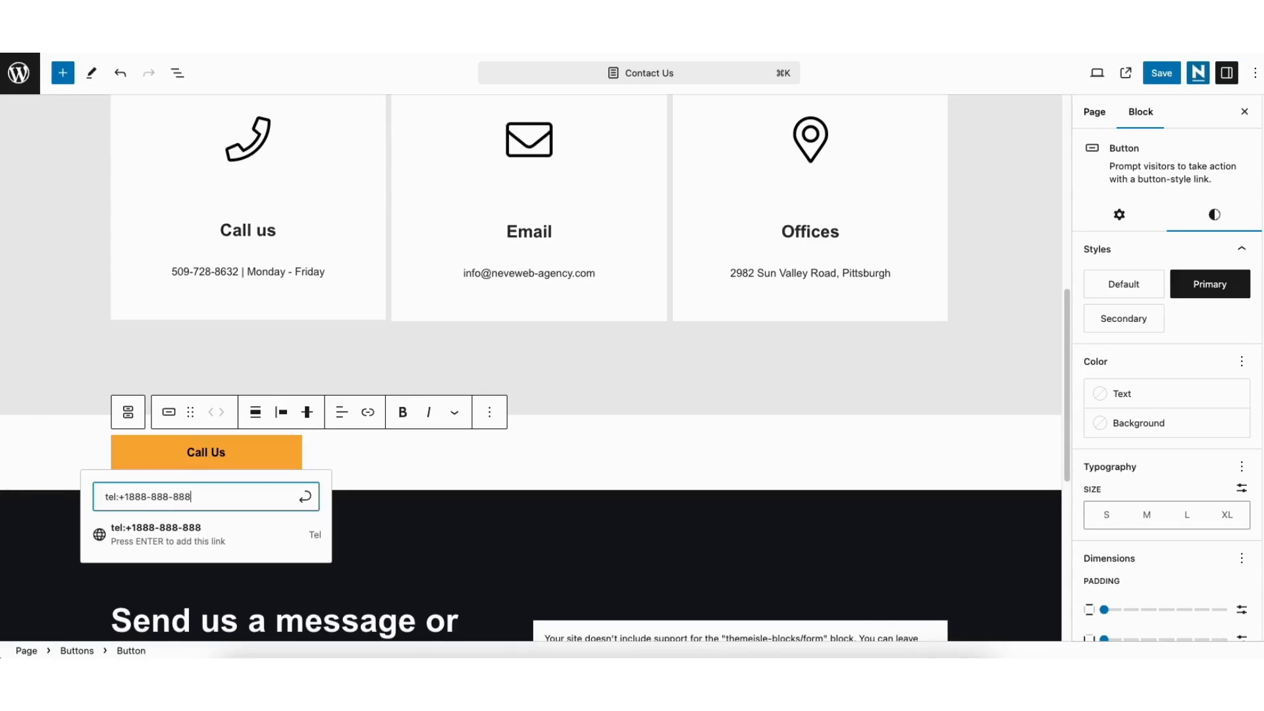
text(8)
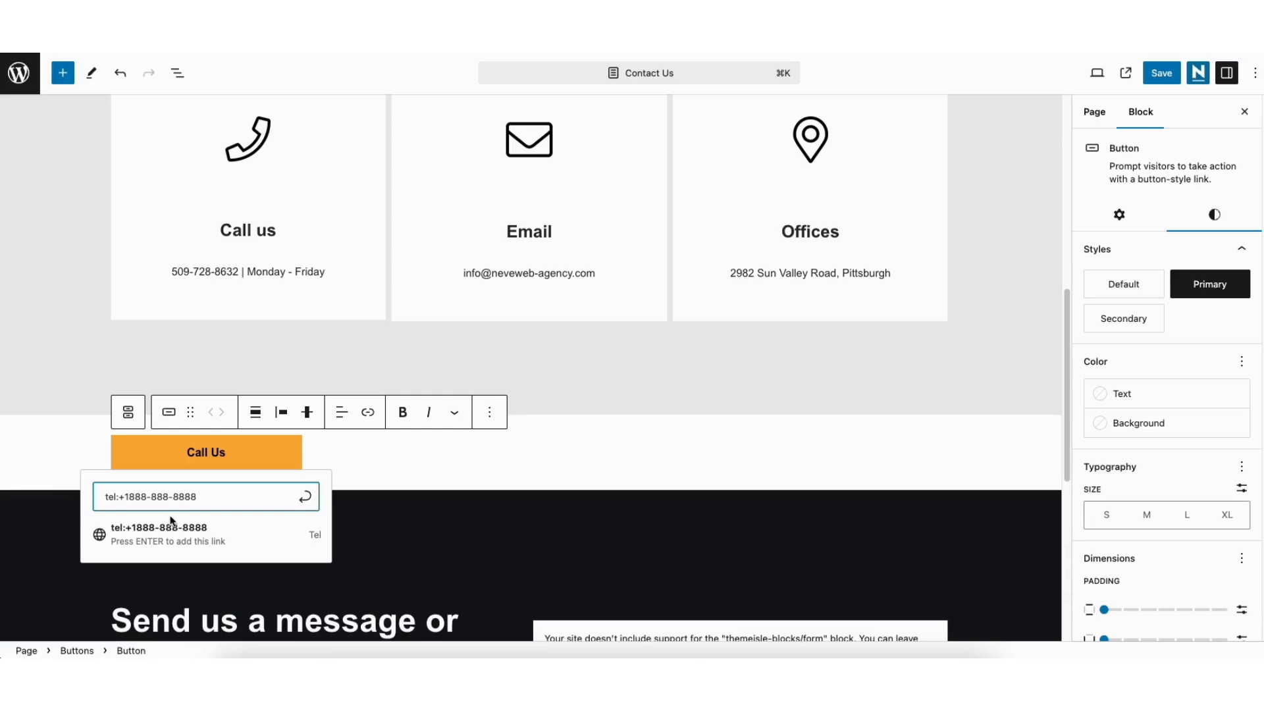
mouse_move(159, 533)
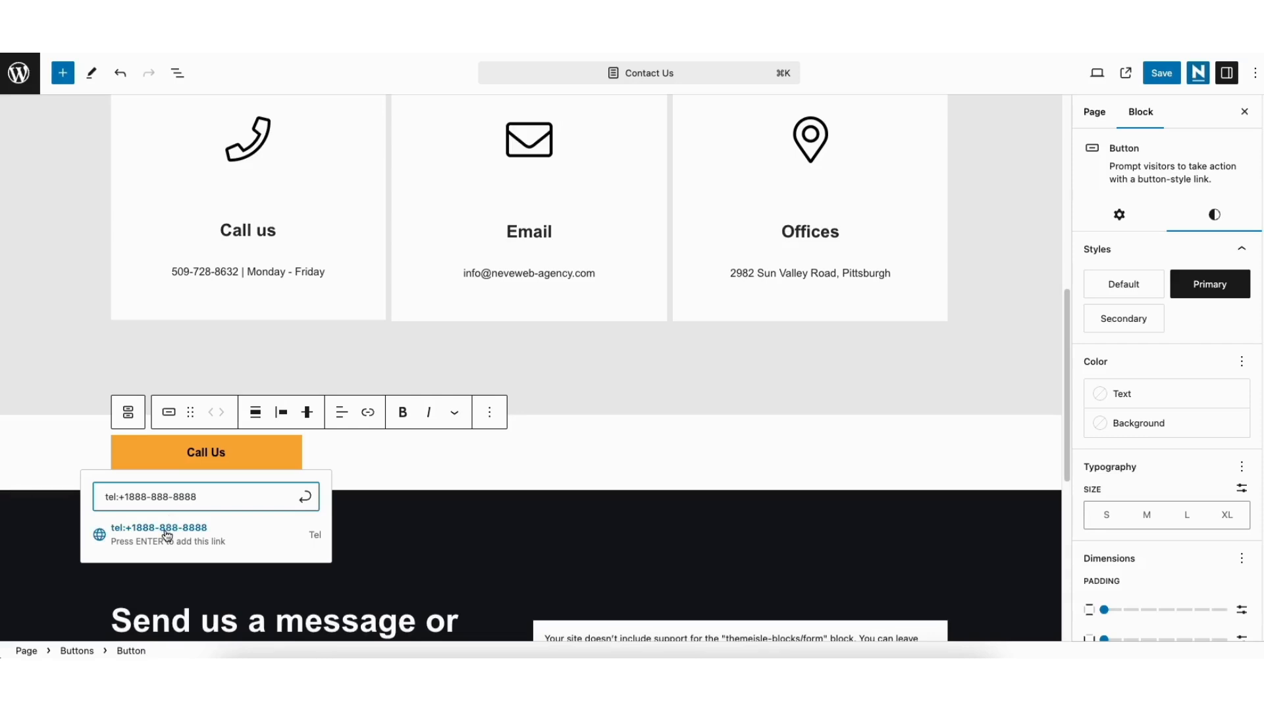
key(Return)
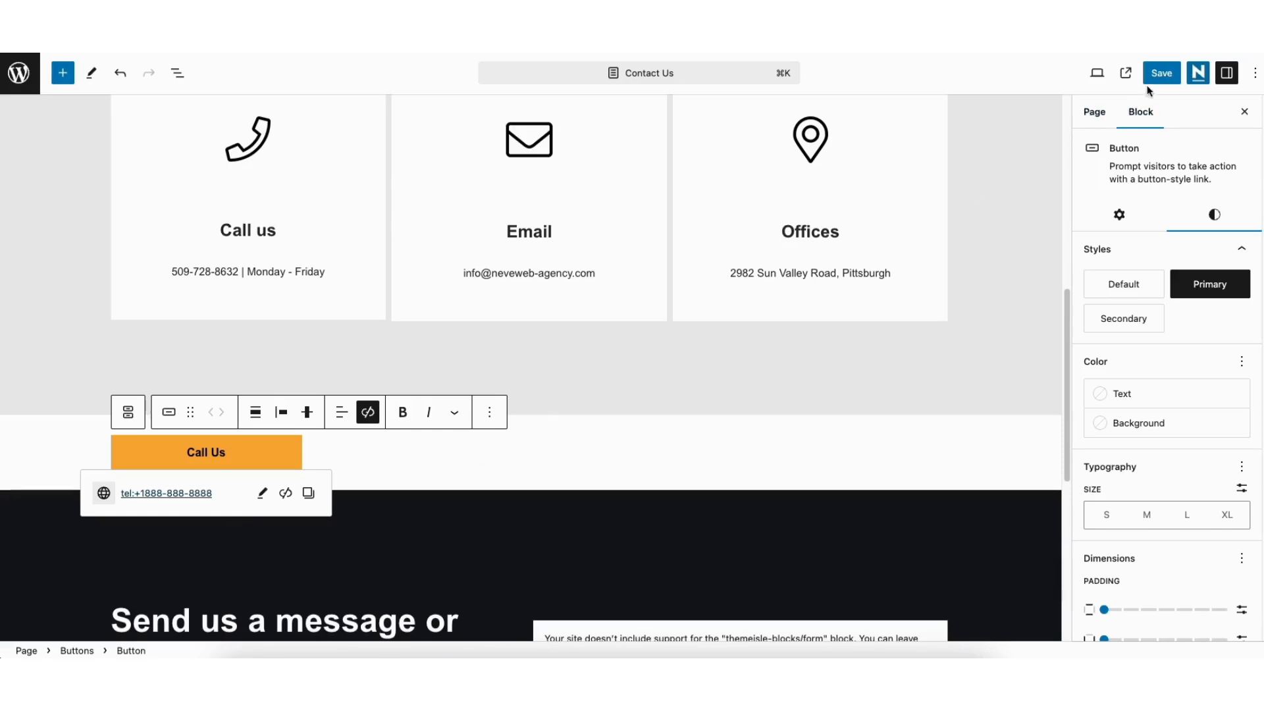
- Save the Contact Us page and view its live version
click(1161, 73)
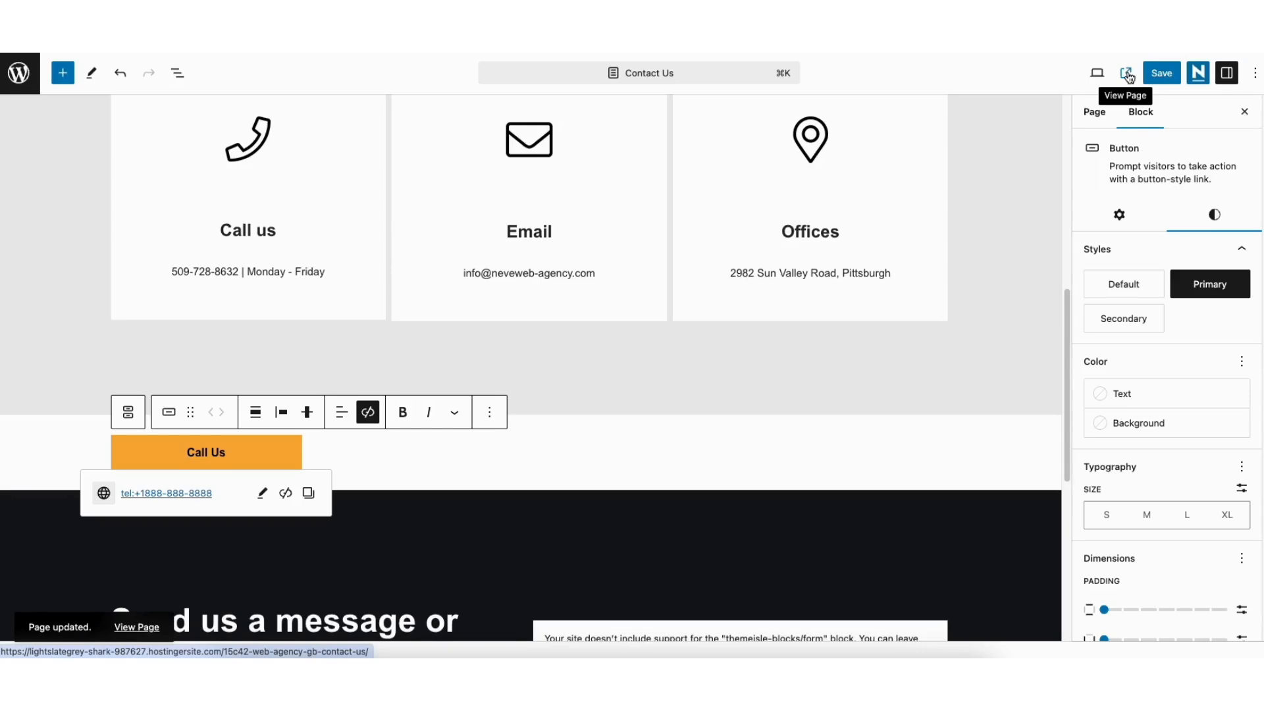
click(1127, 73)
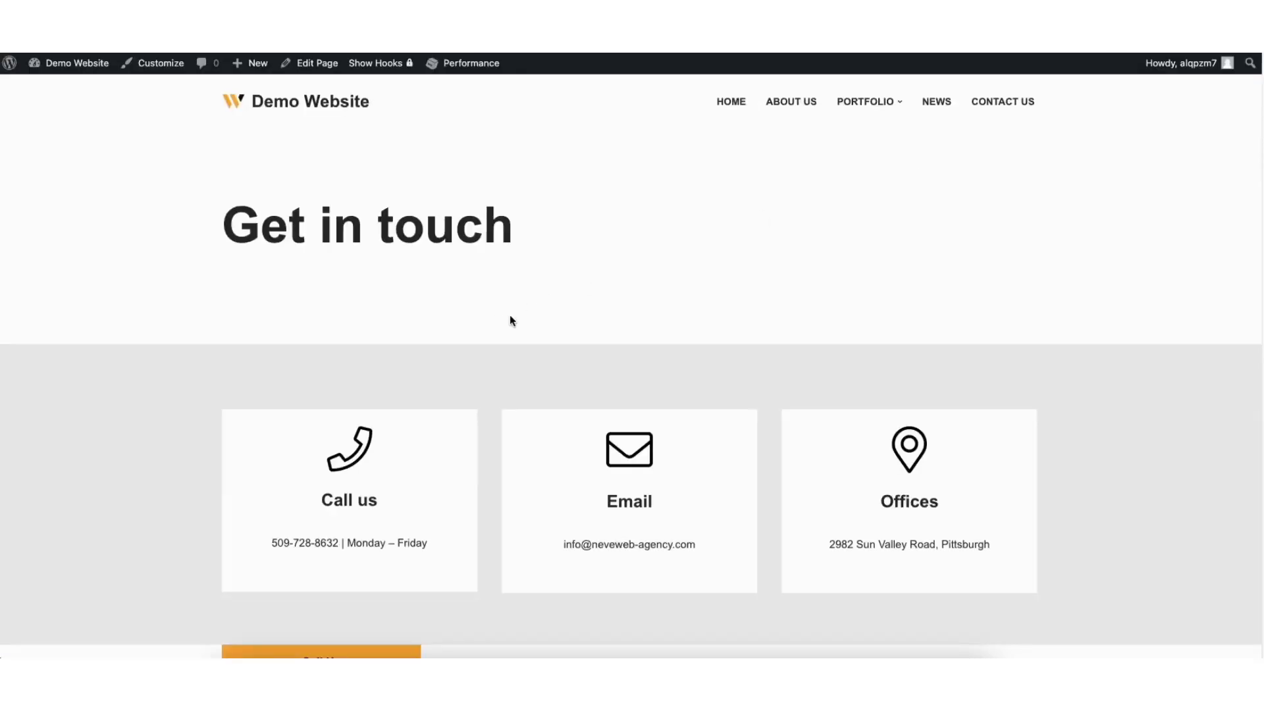
- Click the live Call Us button, triggering the browser's Open FaceTime prompt
scroll(down, 3)
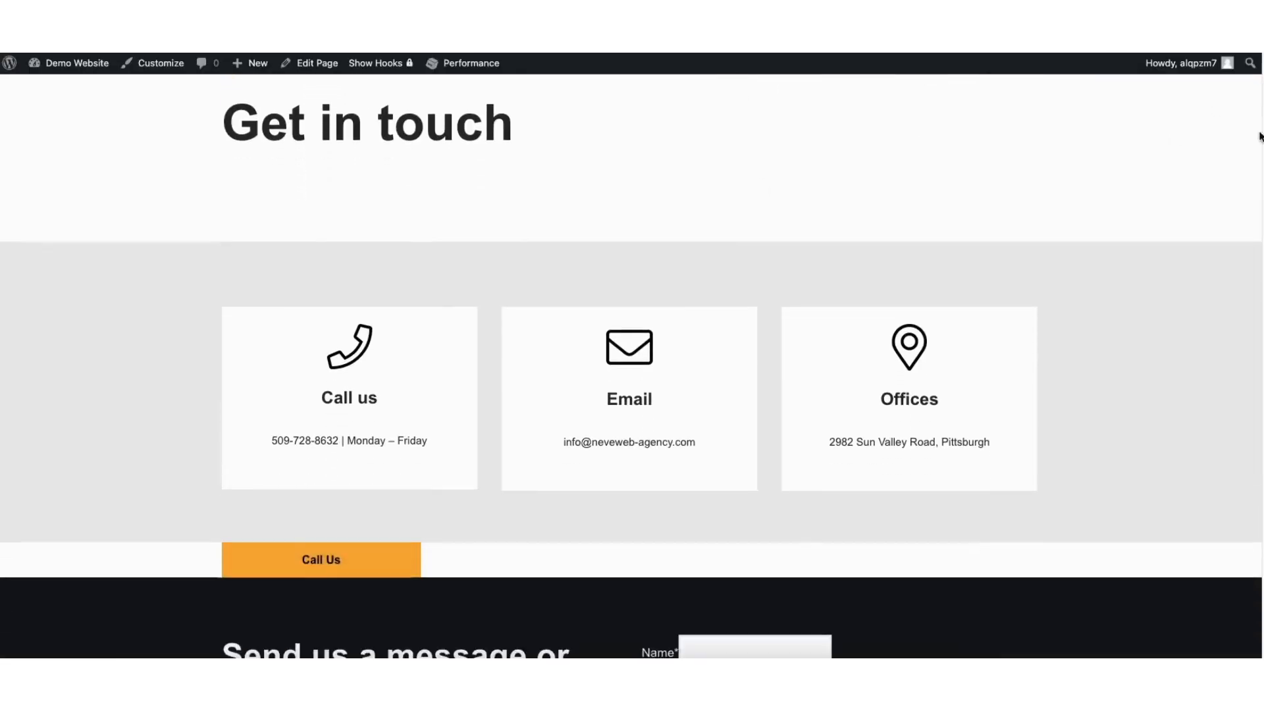
scroll(down, 3)
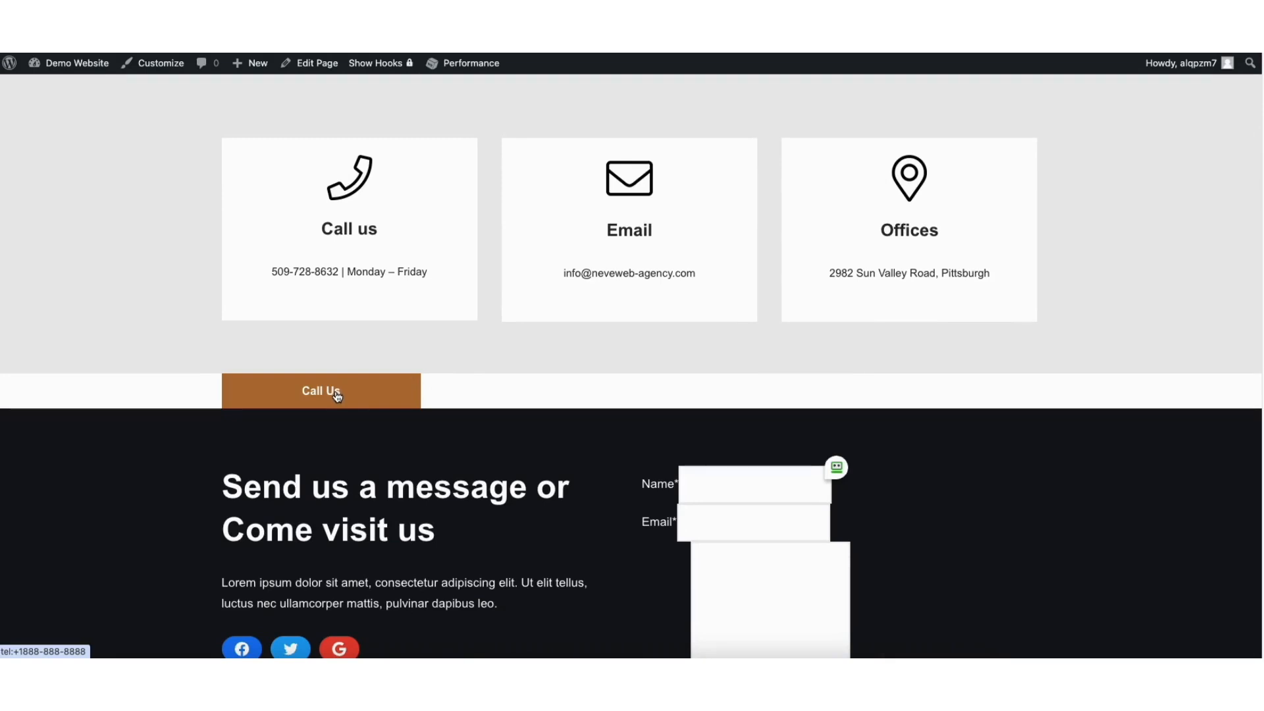
click(322, 392)
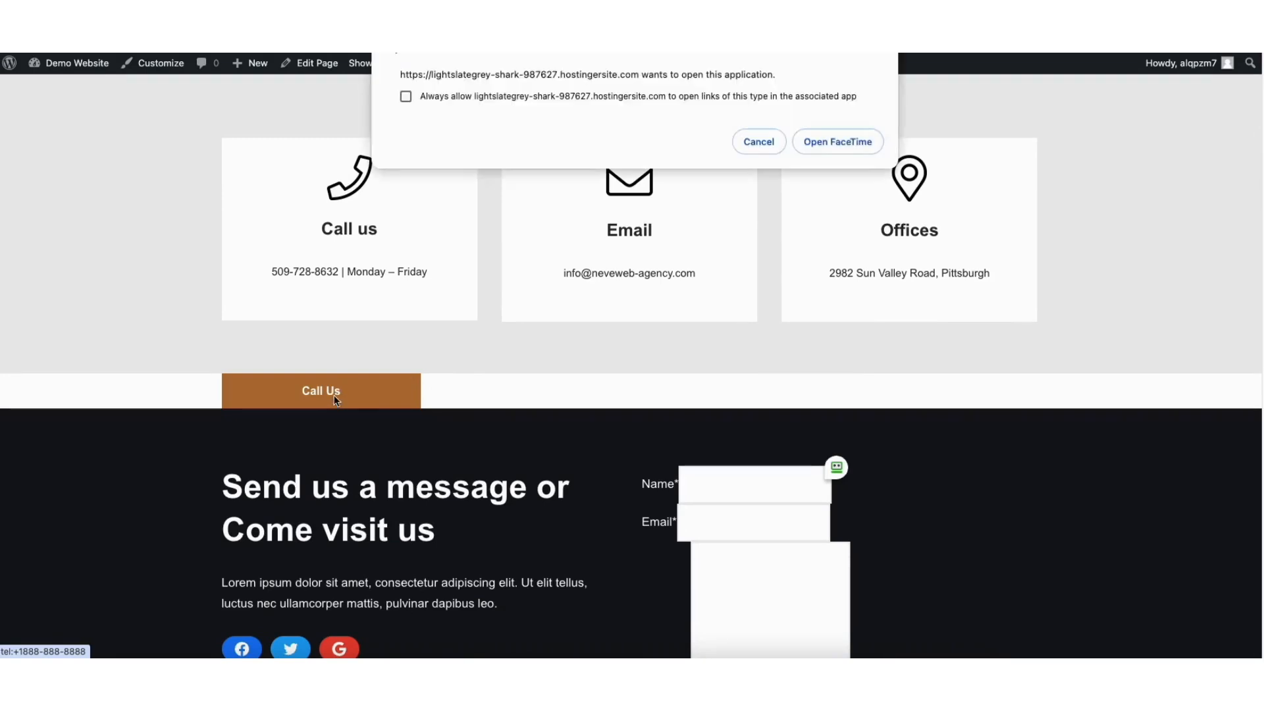